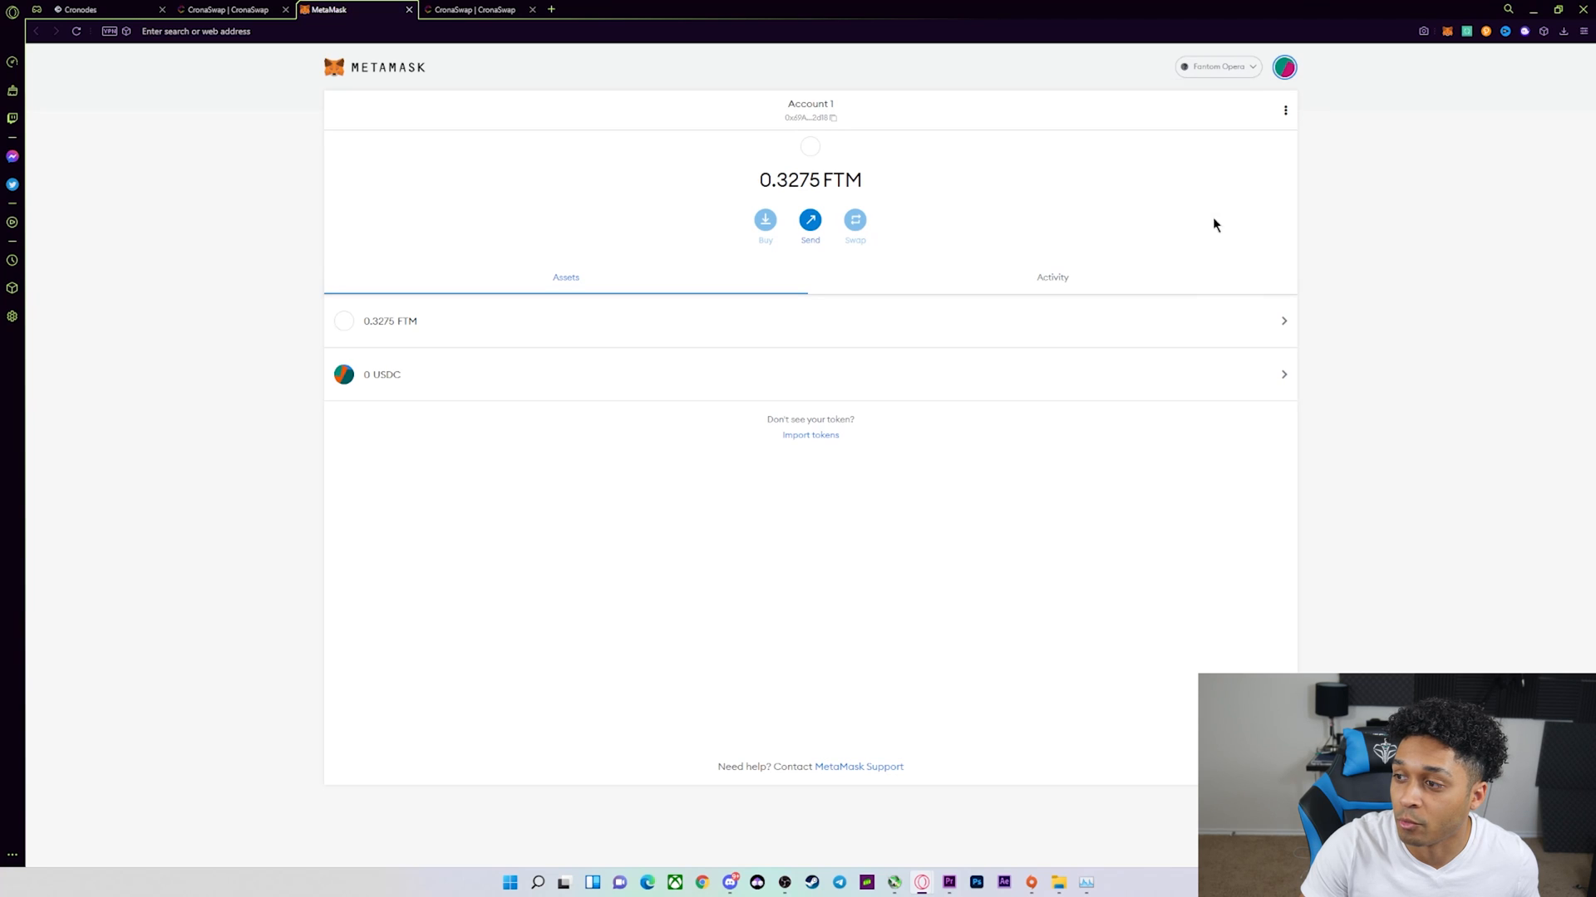
- Switch MetaMask to the Cronos network and return to the CronaSwap swap page
{"action": "left_click", "coordinate": [1217, 67]}
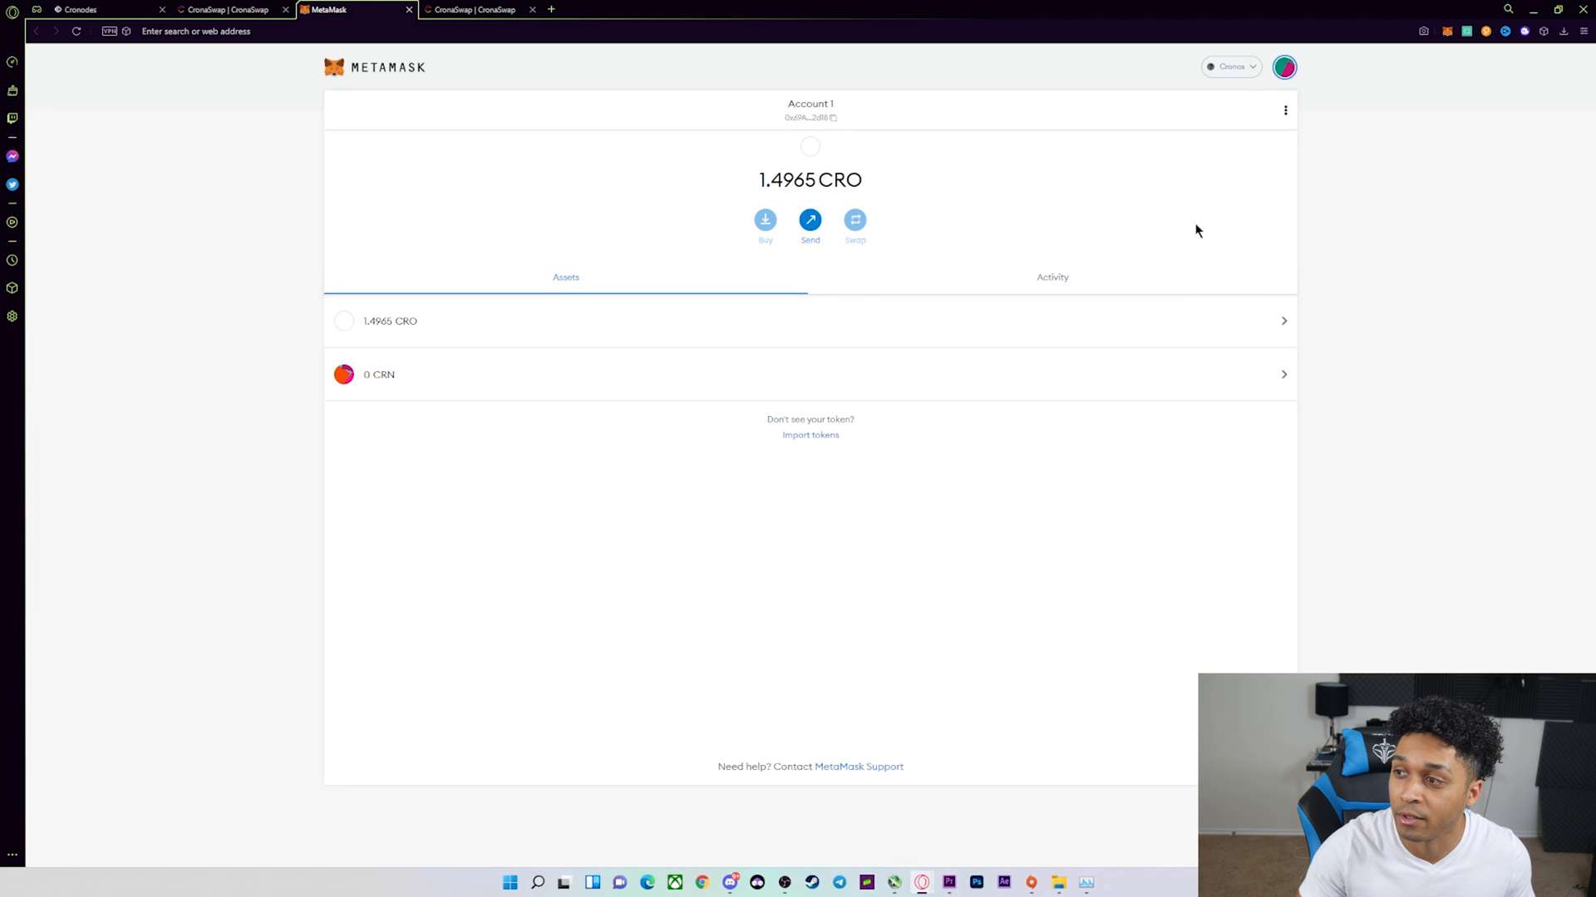
{"action": "mouse_move", "coordinate": [448, 58]}
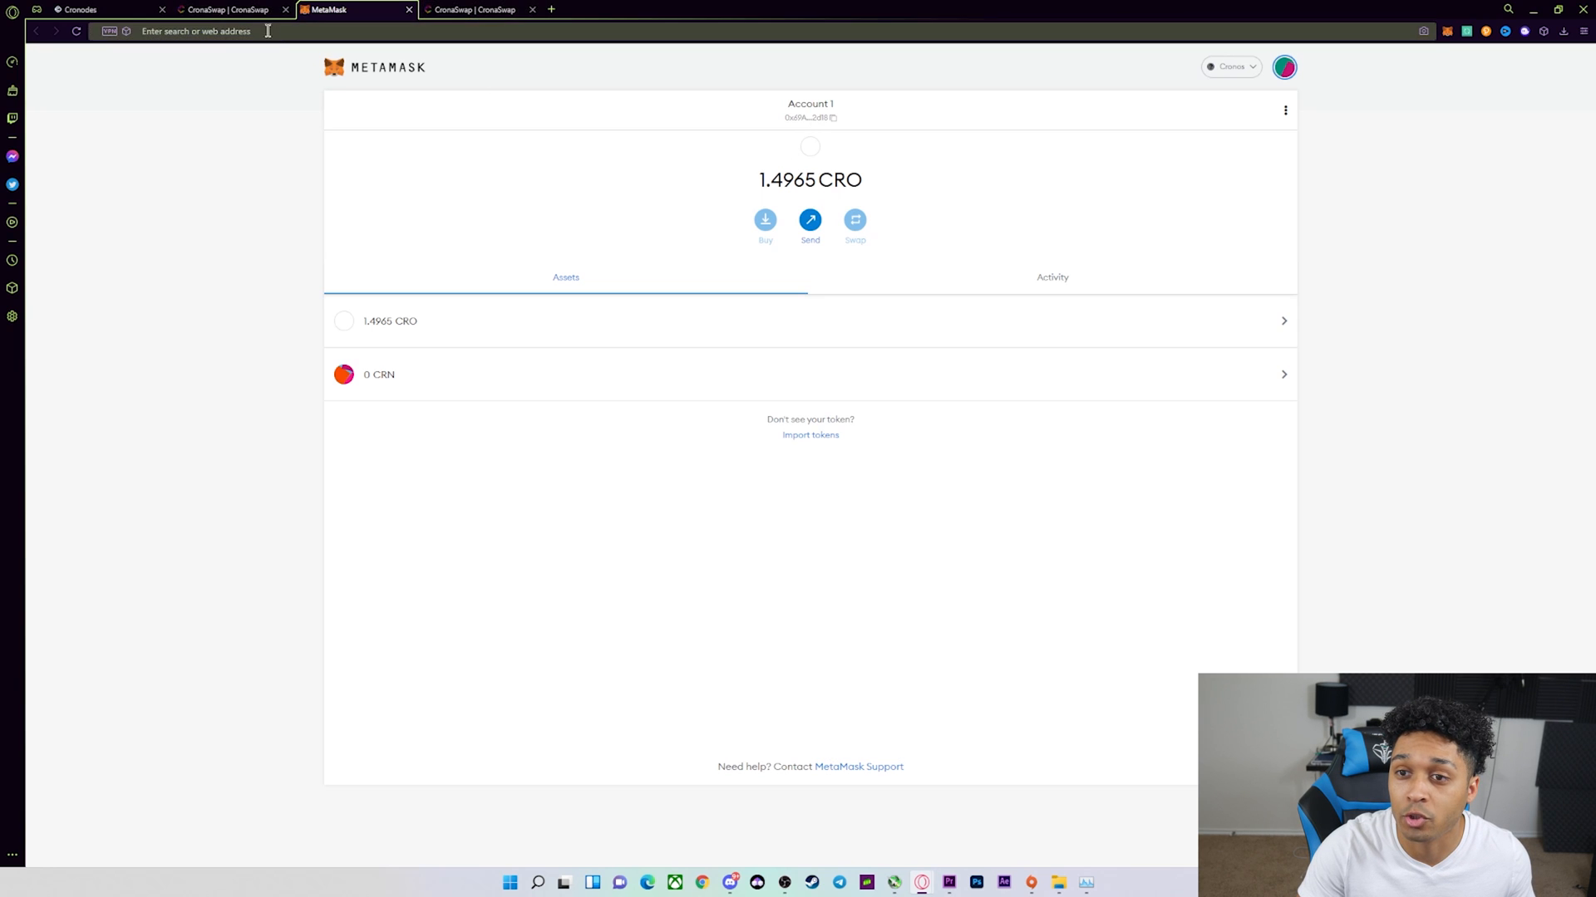
{"action": "left_click", "coordinate": [224, 9]}
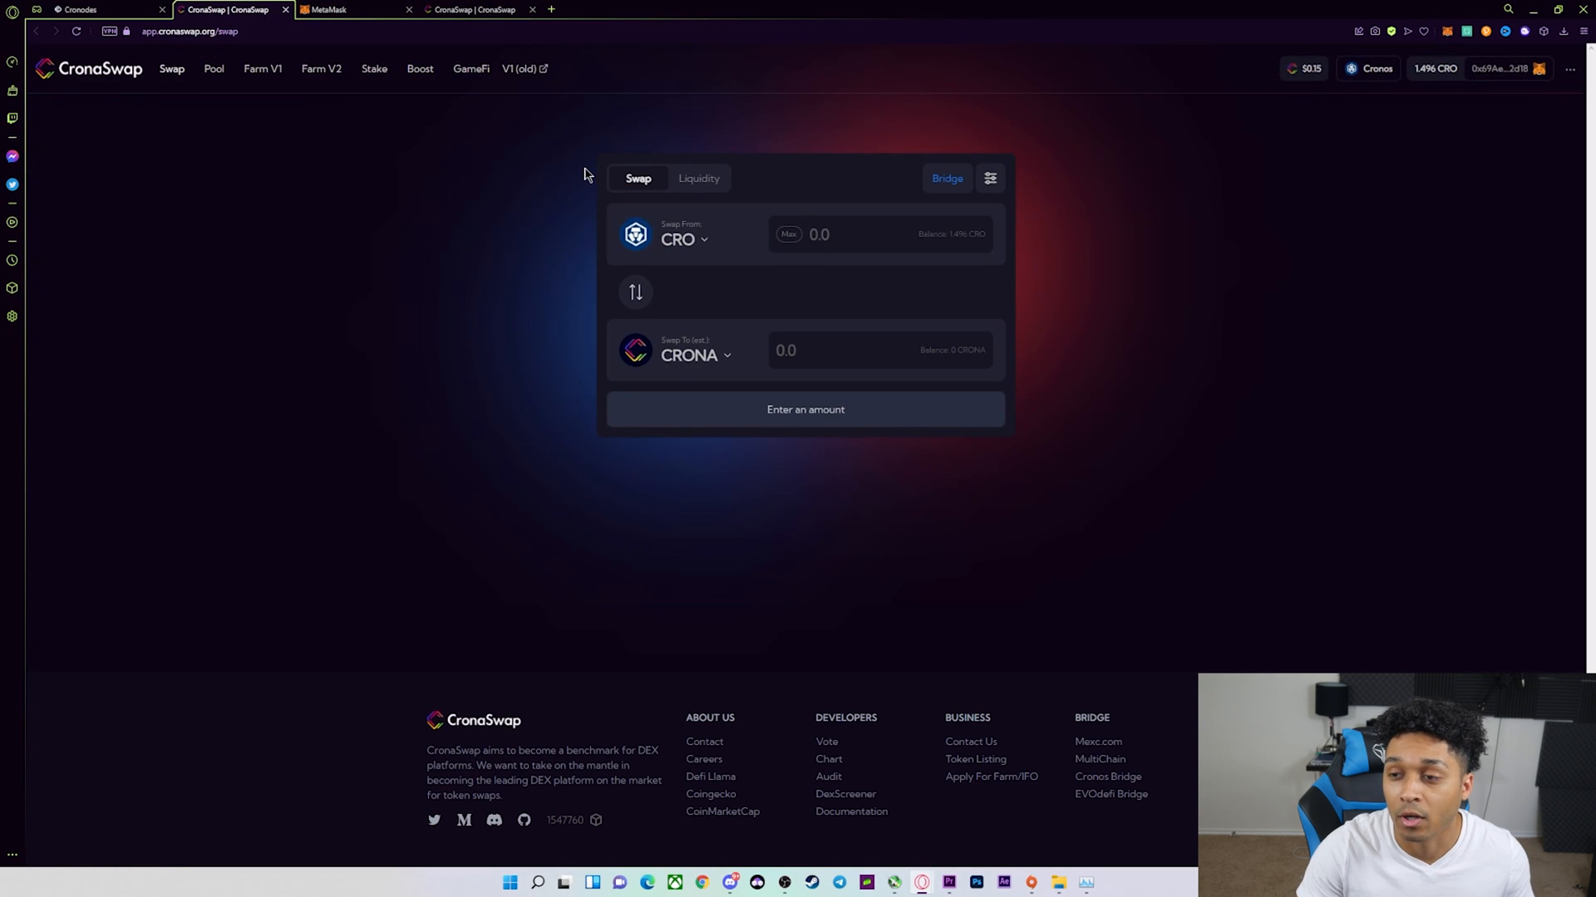
{"action": "mouse_move", "coordinate": [585, 164]}
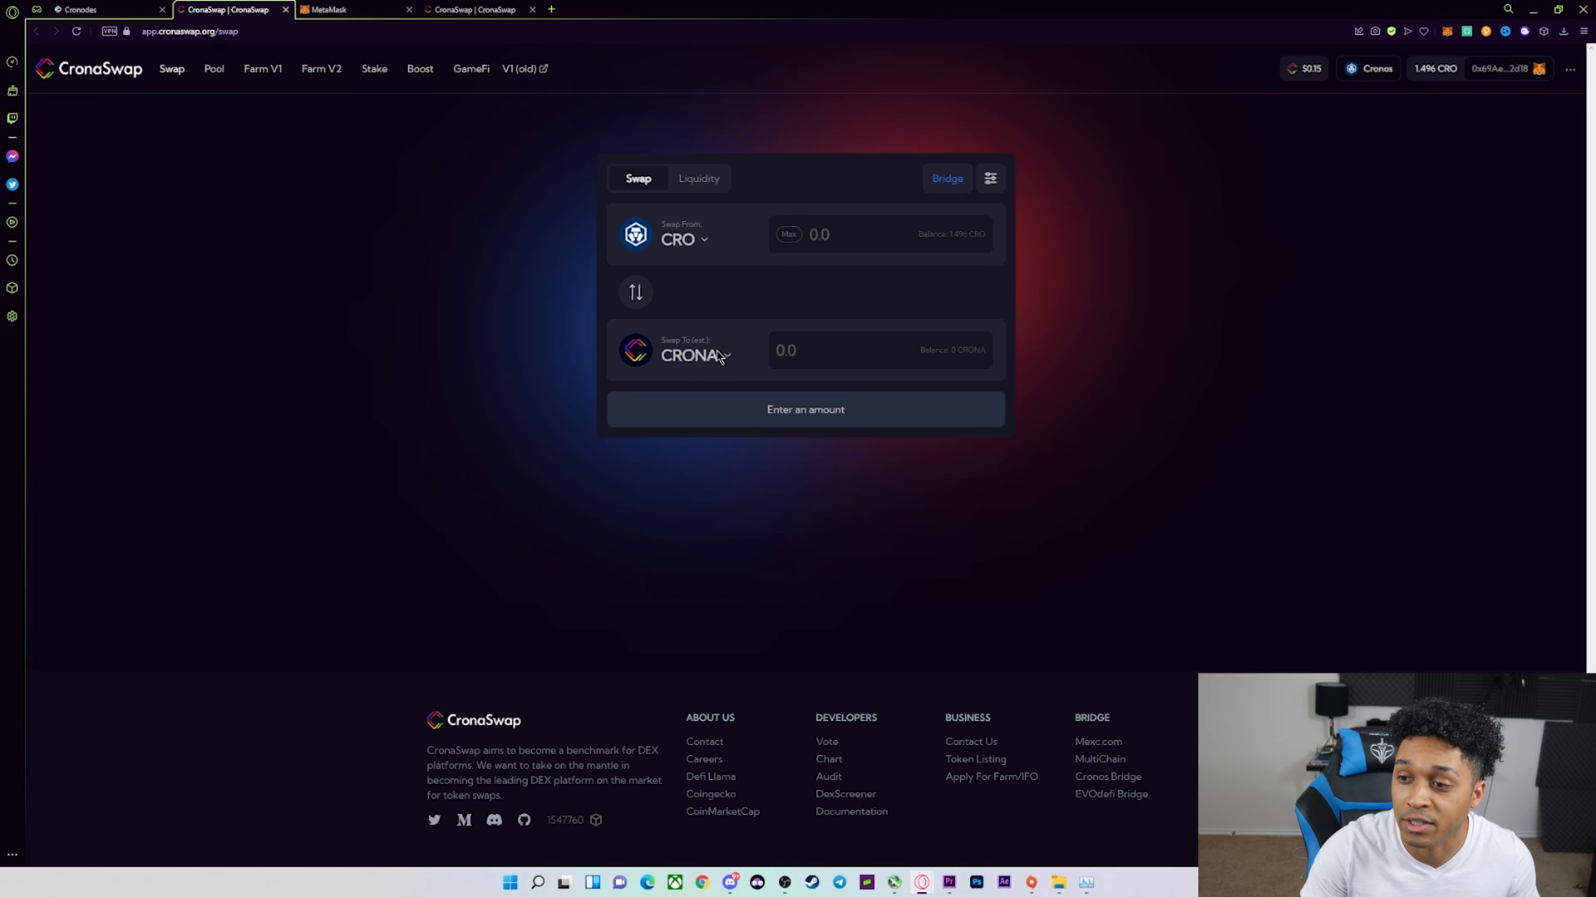
- Search for CRN and choose CRN CroNode as the token to receive
{"action": "left_click", "coordinate": [694, 355]}
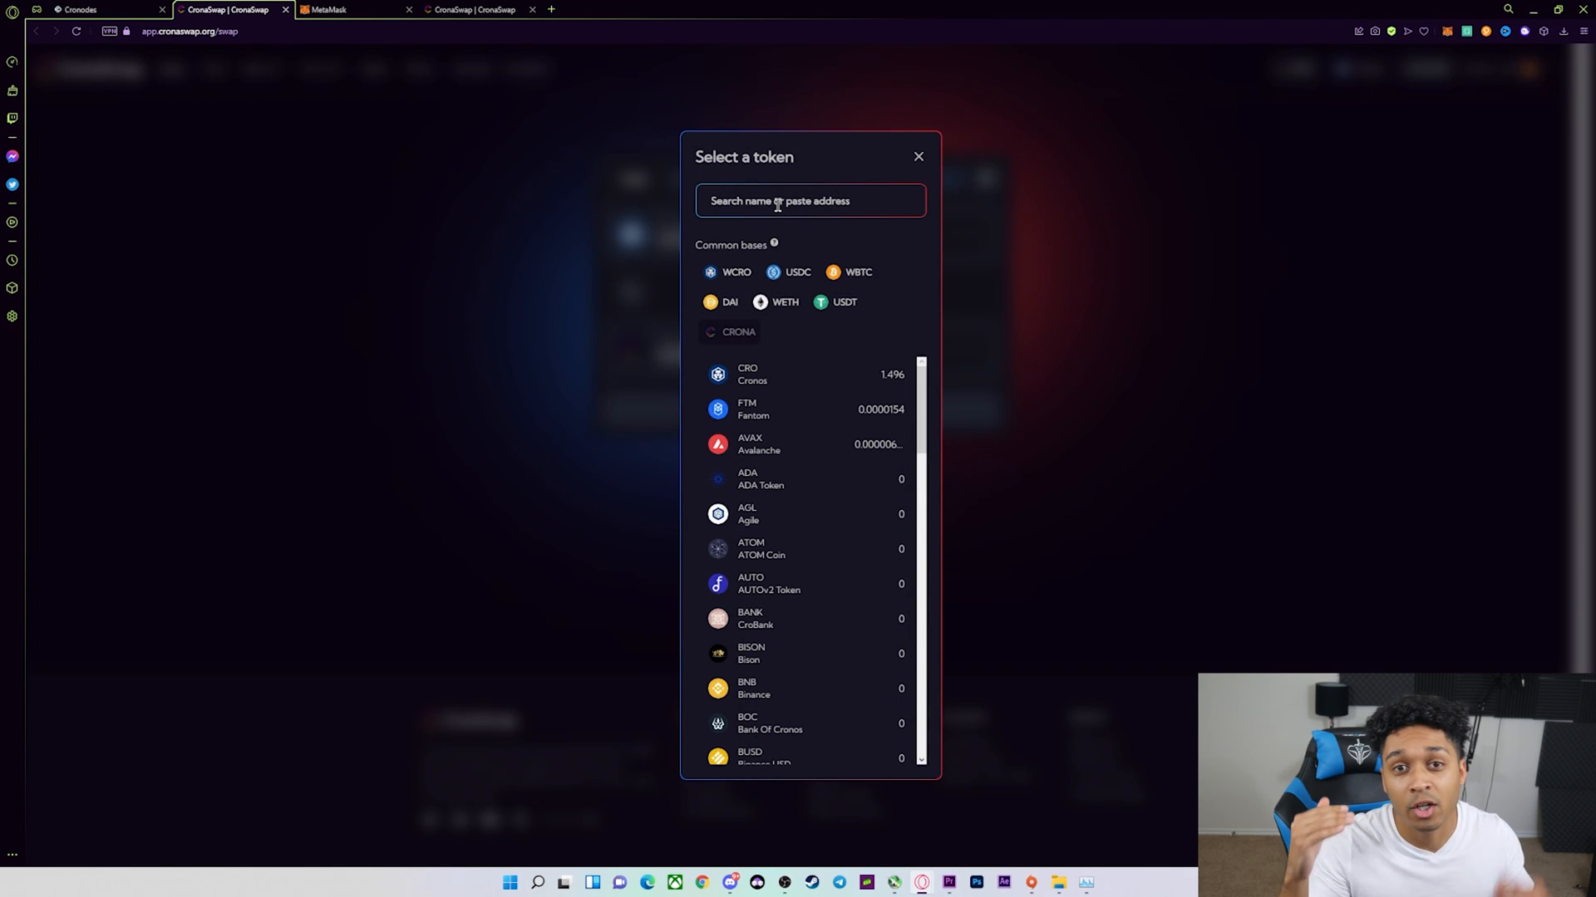
{"action": "type", "text": "c"}
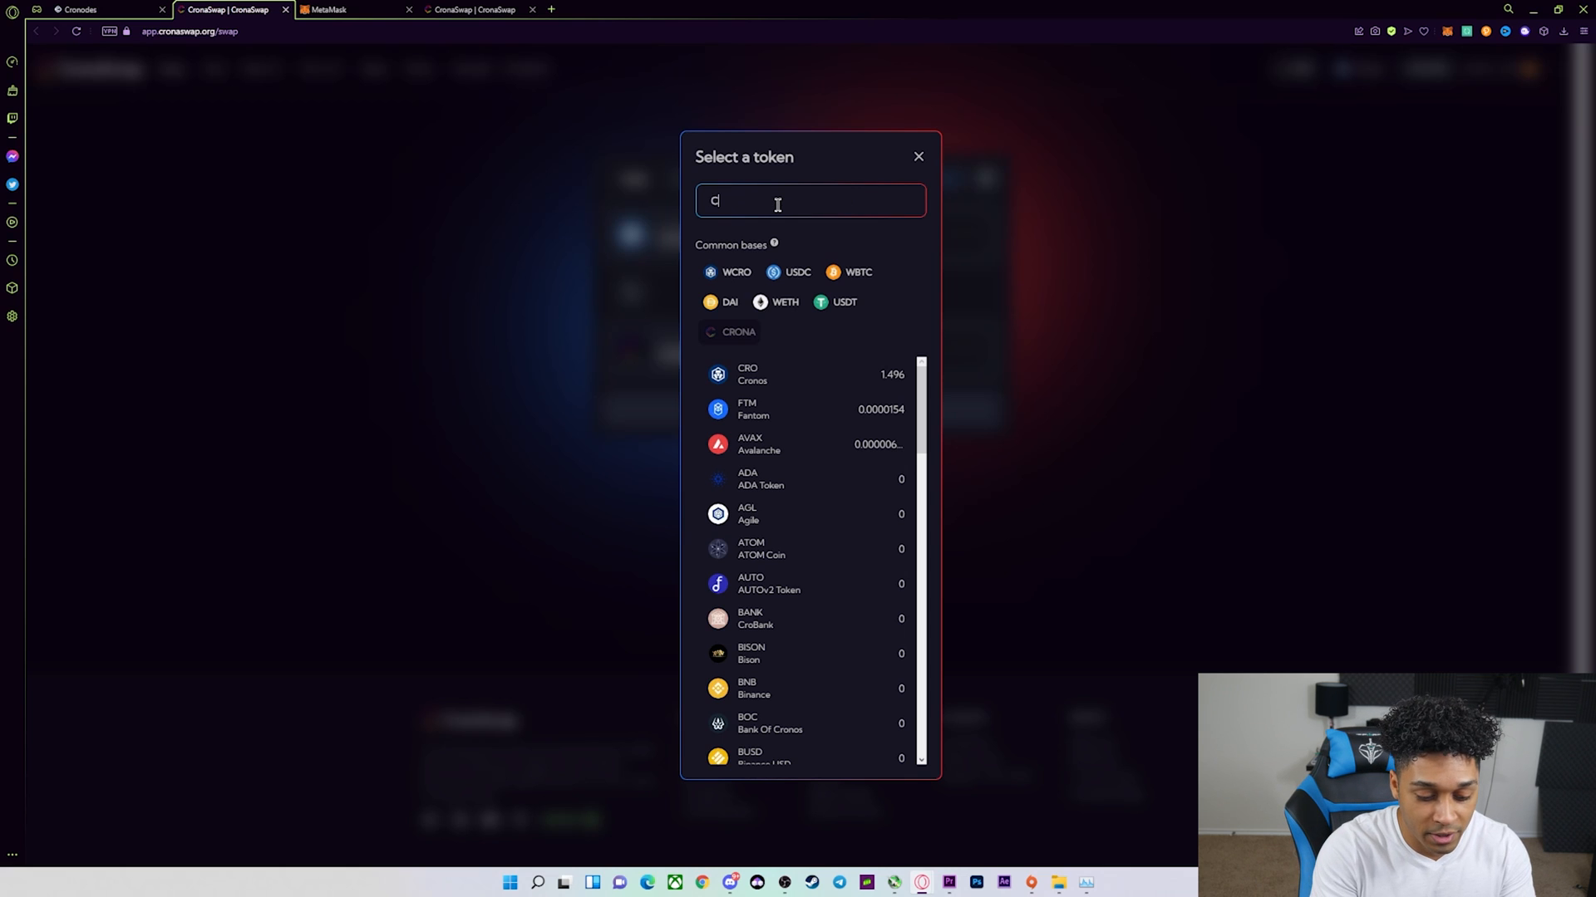
{"action": "type", "text": "RN"}
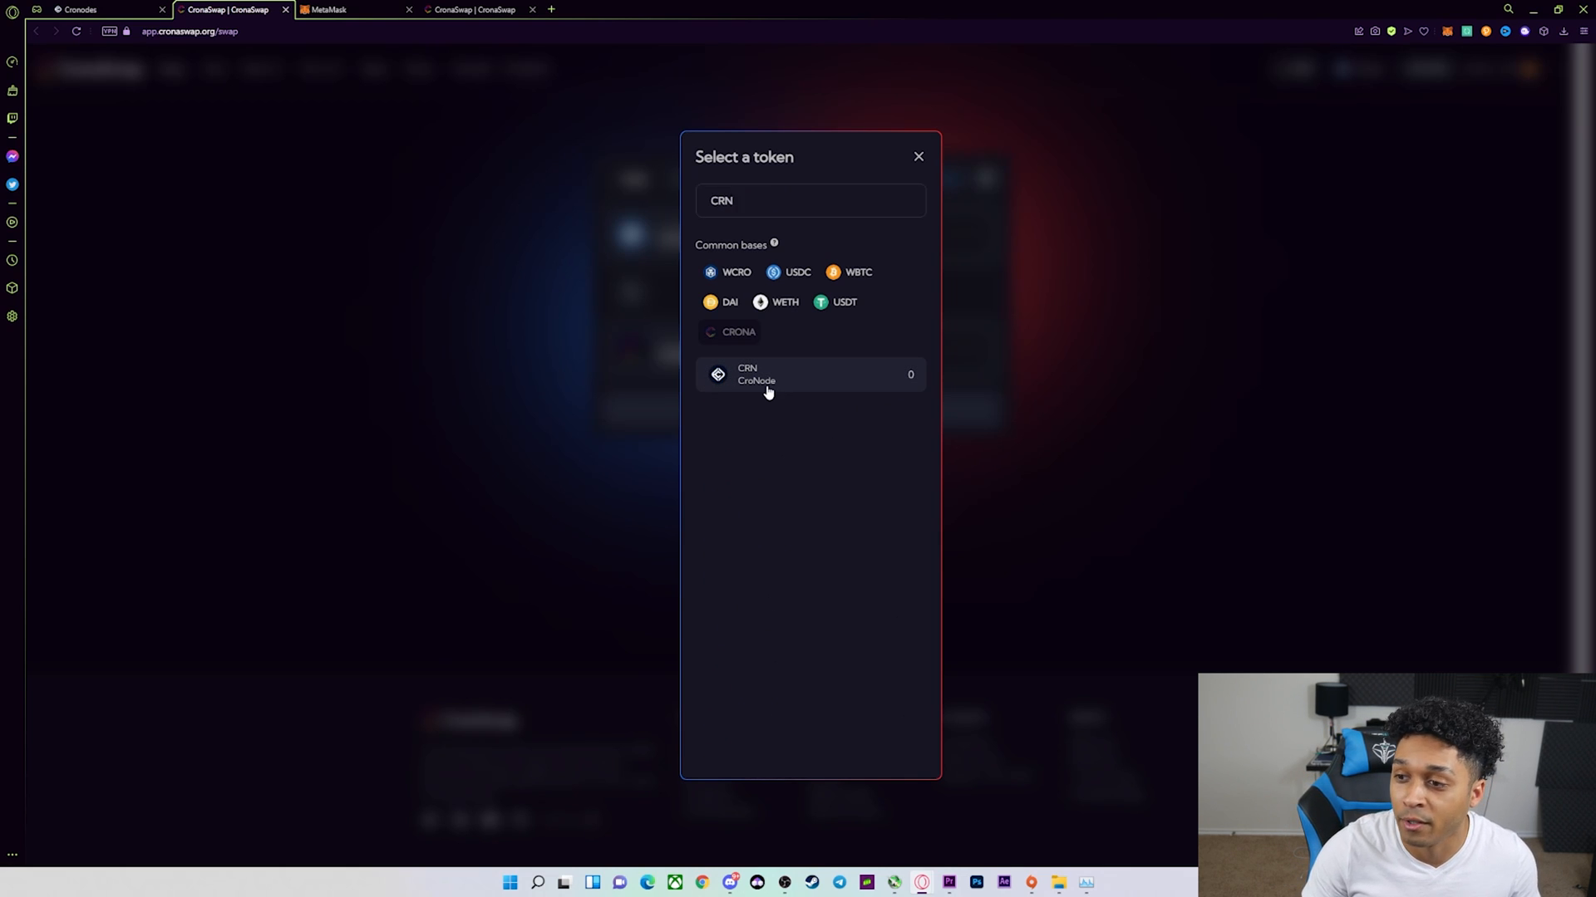
{"action": "left_click", "coordinate": [768, 375]}
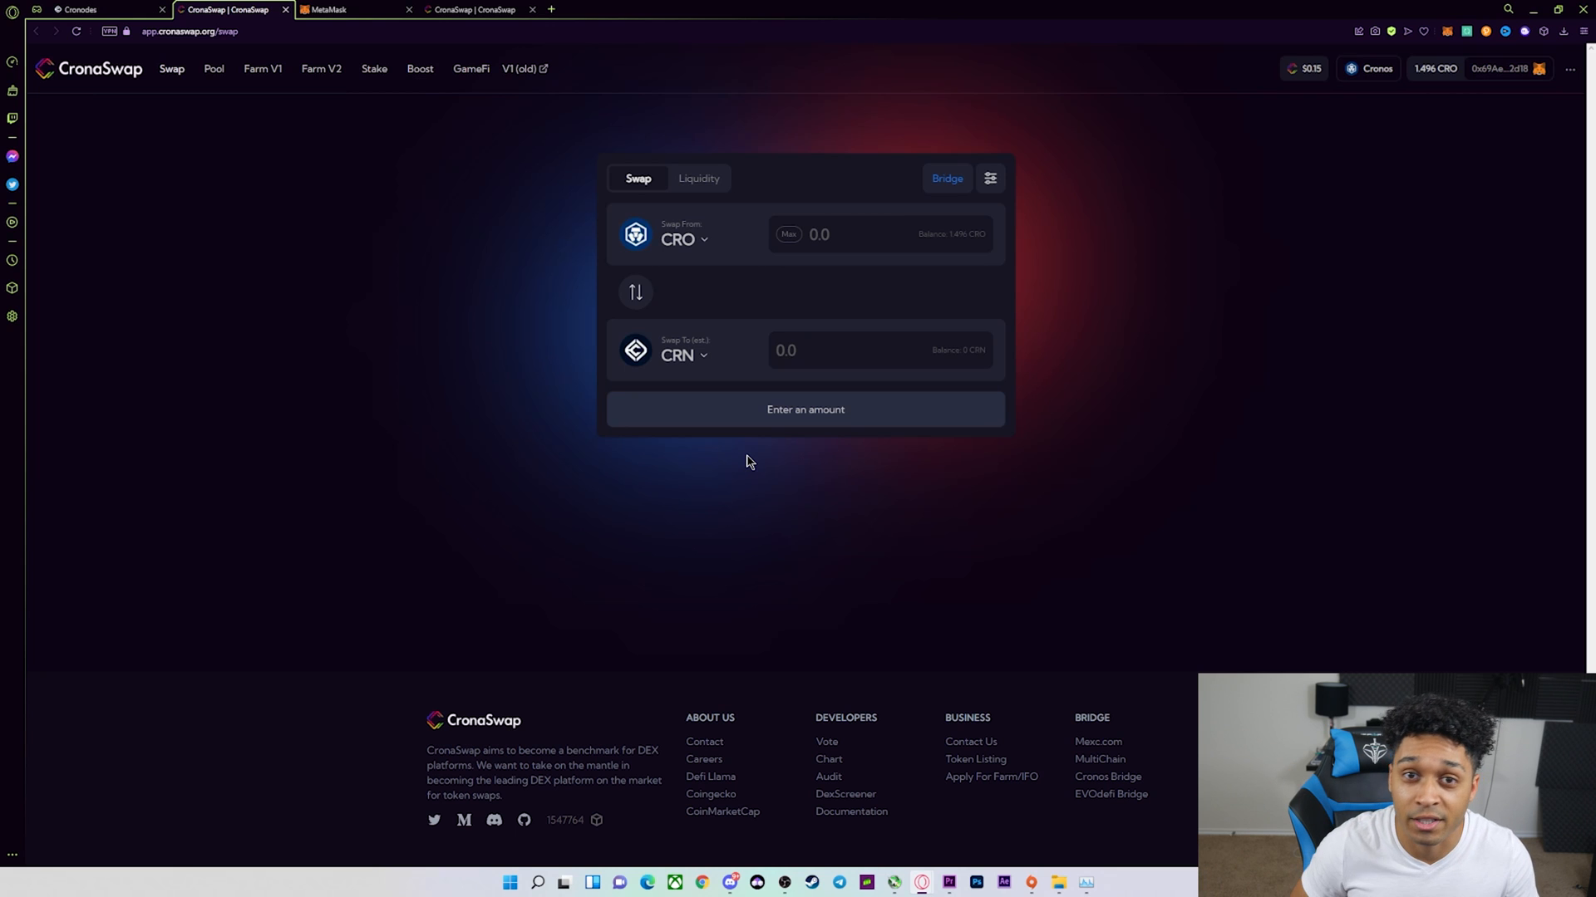
{"action": "mouse_move", "coordinate": [569, 201]}
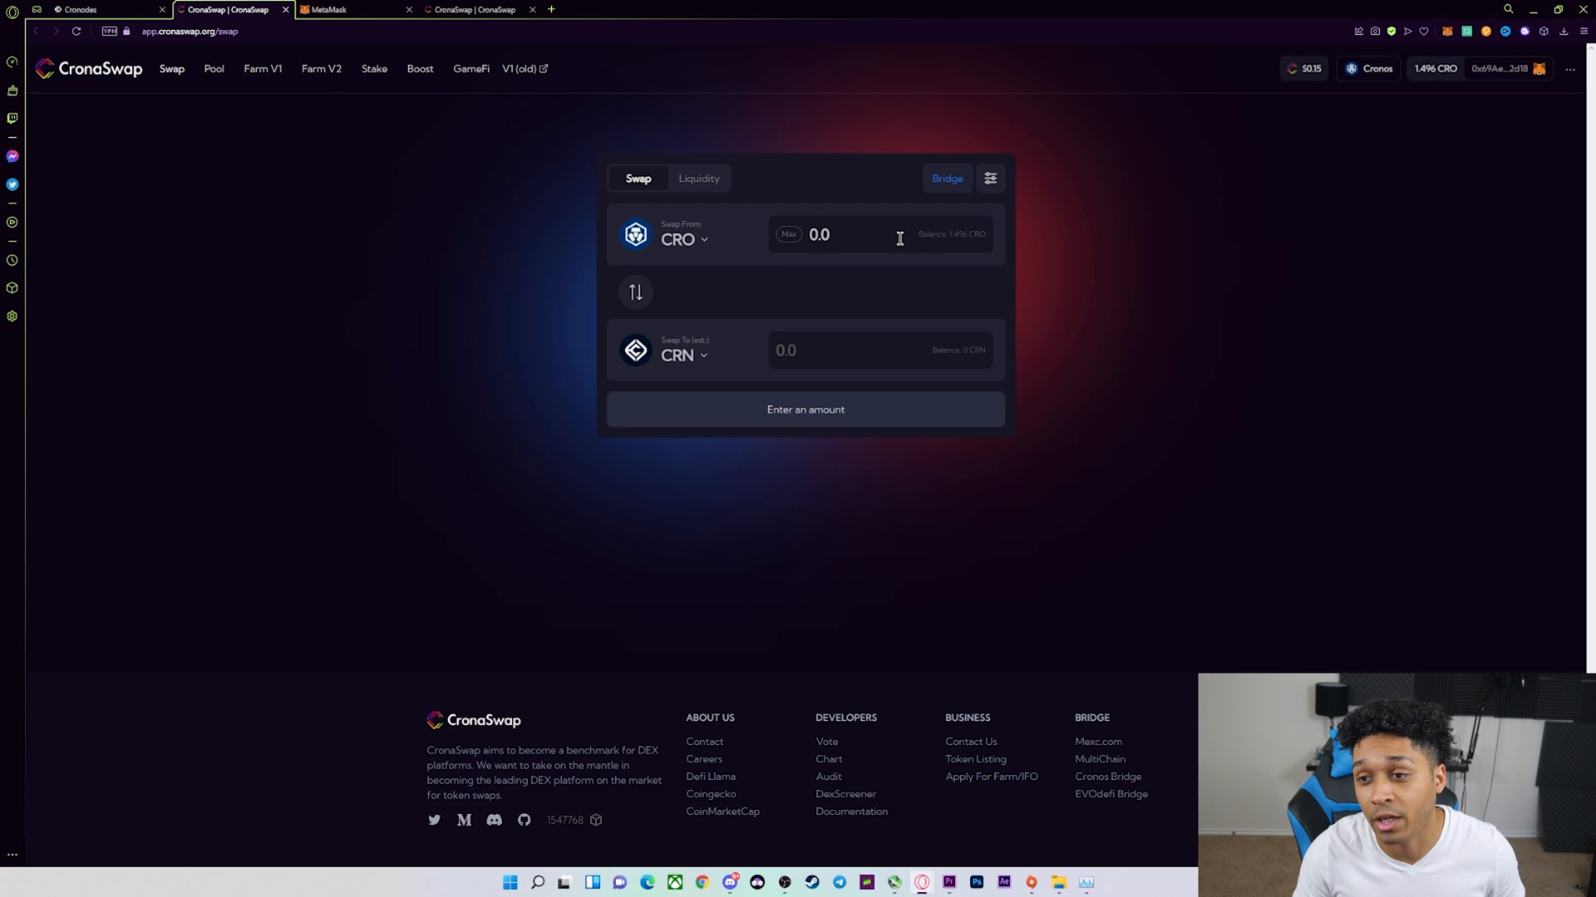
- Enter 2000 CRO as the swap amount for a ~20.19 CRN quote, then go to Cronodes
{"action": "type", "text": "2000"}
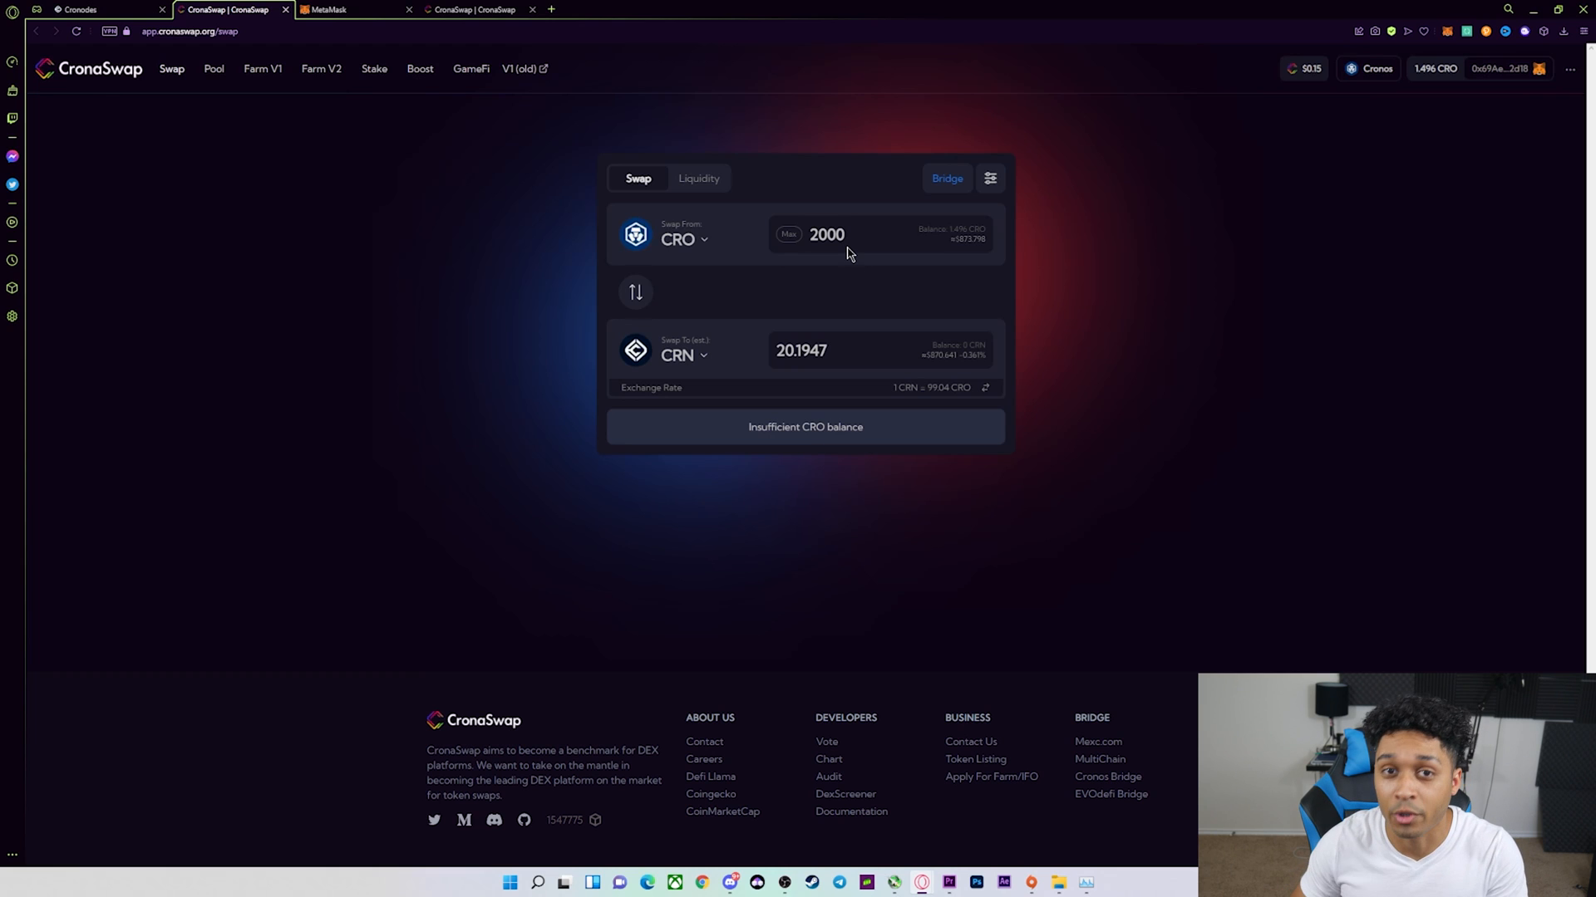
{"action": "mouse_move", "coordinate": [862, 291]}
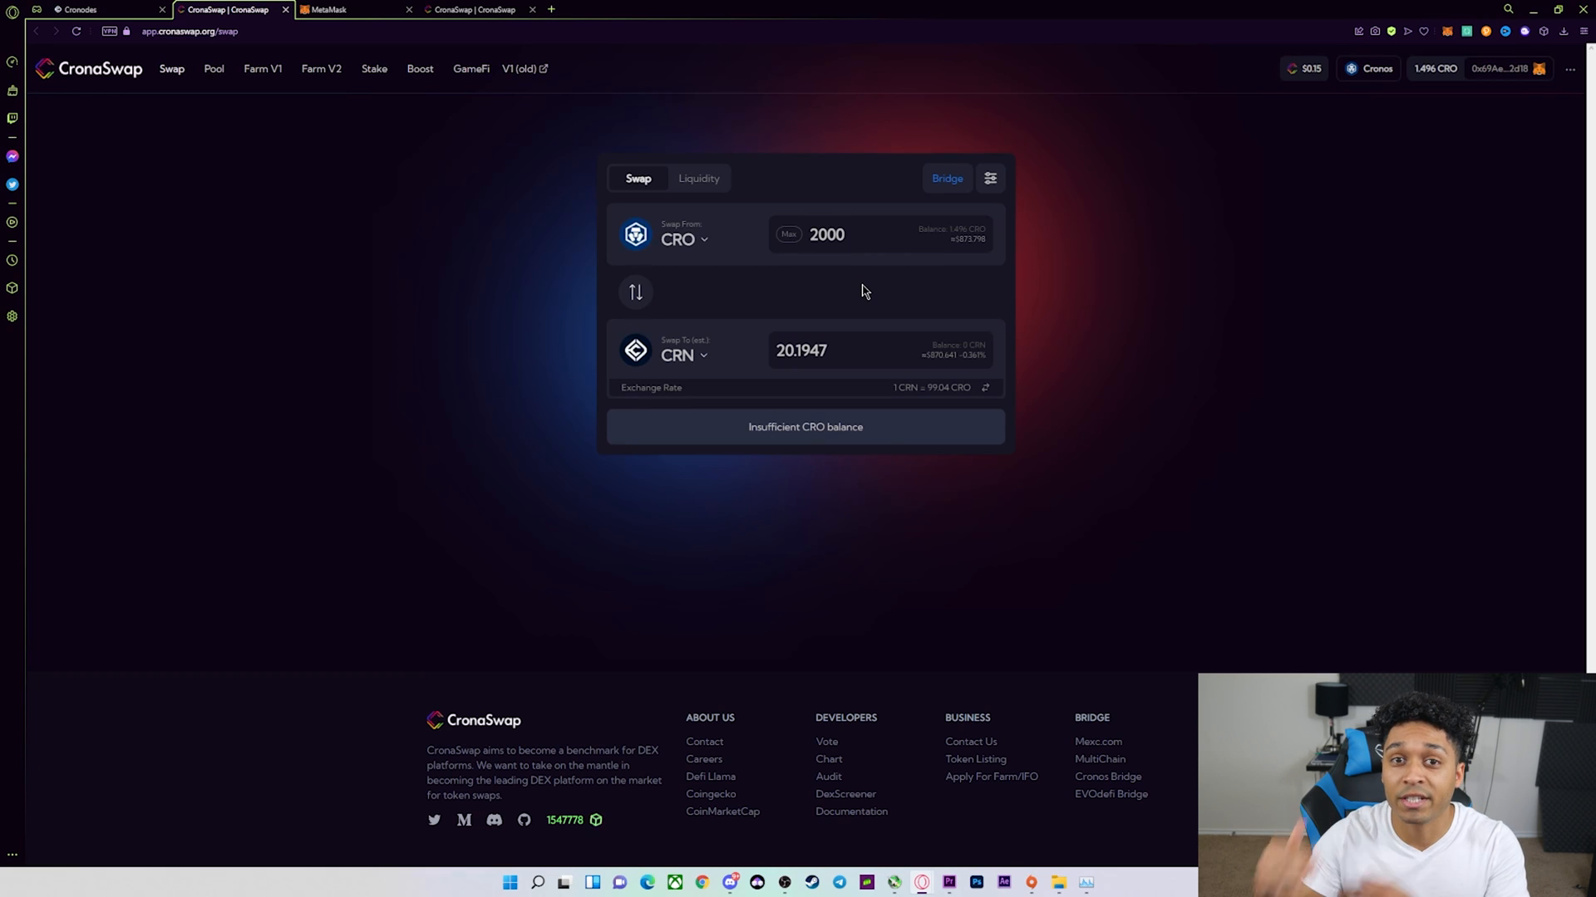
{"action": "left_click", "coordinate": [844, 234]}
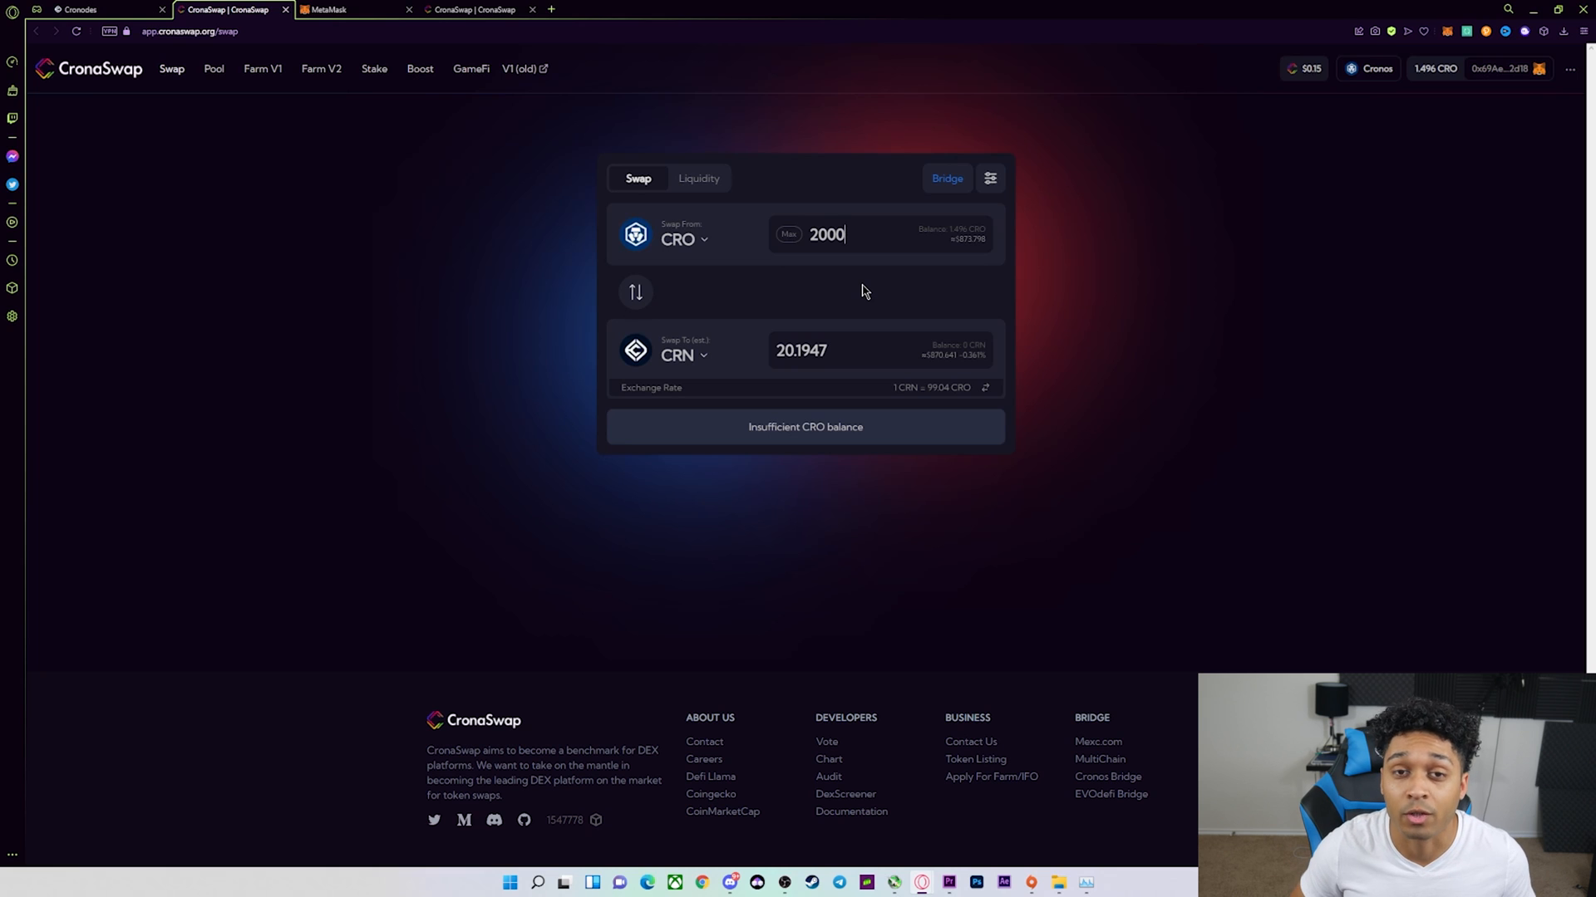
{"action": "left_click", "coordinate": [97, 9]}
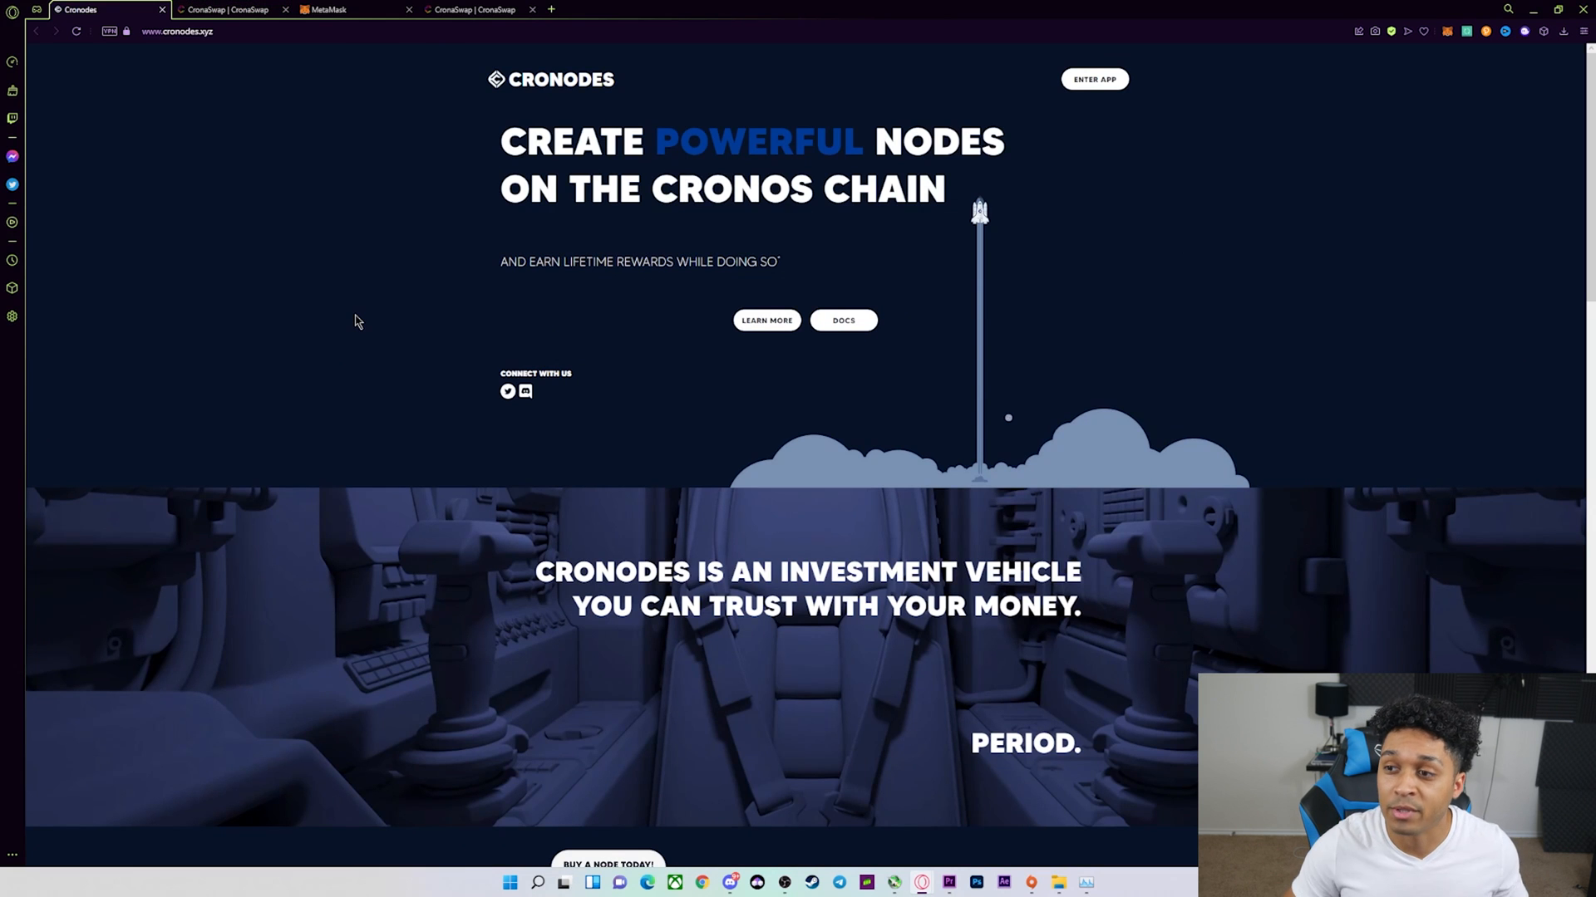
- Enter the Cronodes app showing three nodes, 20 CRN per node and 3 CRN unclaimed
{"action": "scroll", "scroll_direction": "down", "scroll_amount": 3}
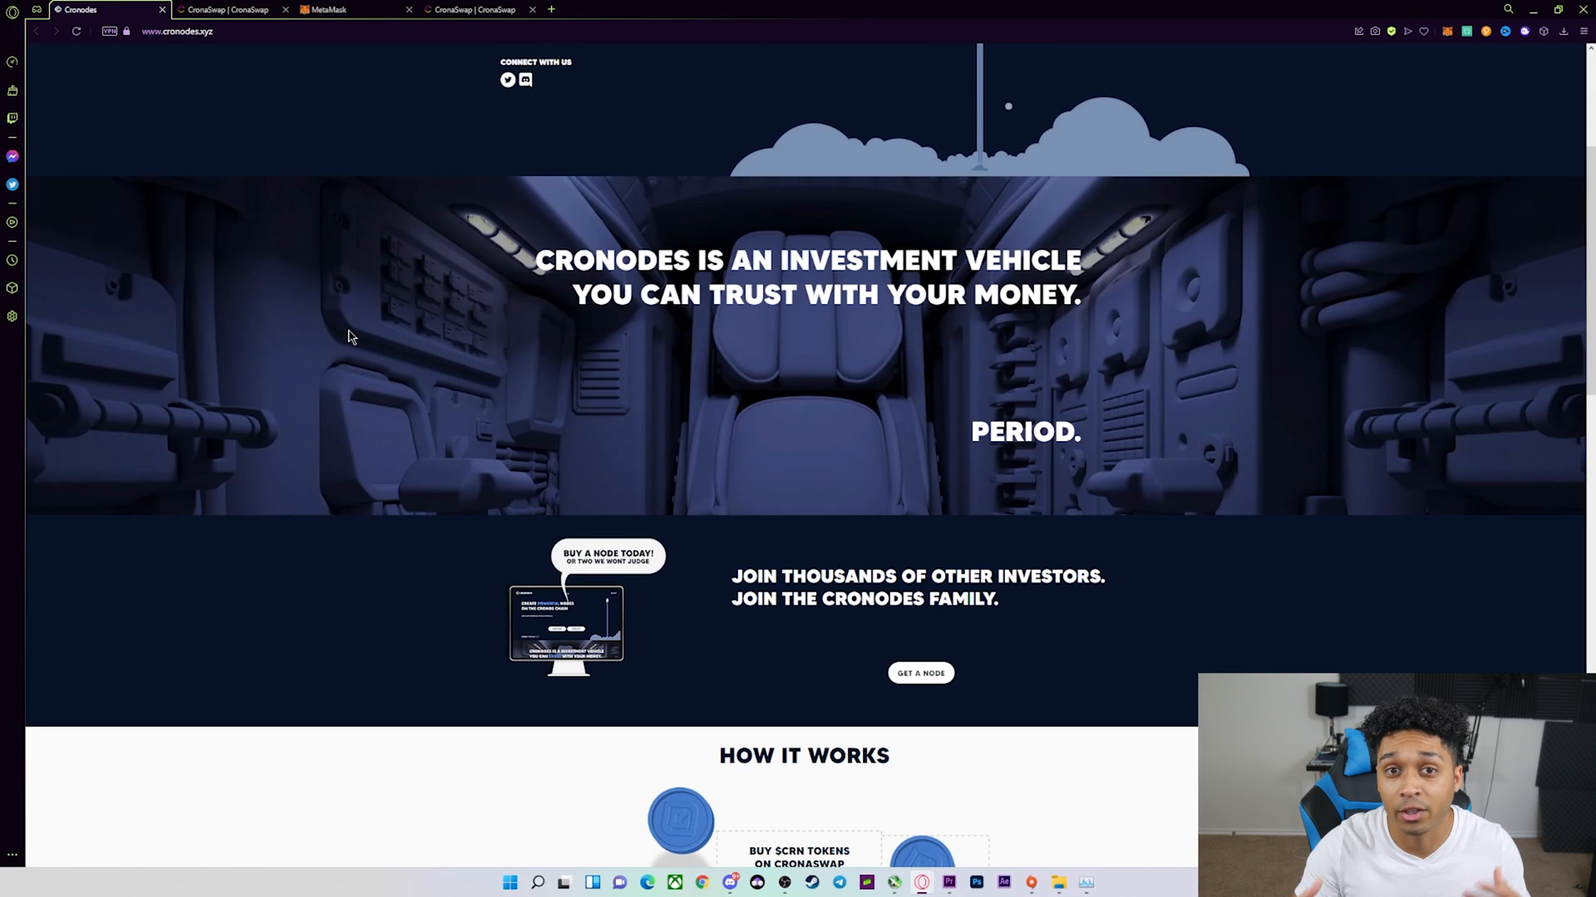
{"action": "scroll", "scroll_direction": "up", "scroll_amount": 3}
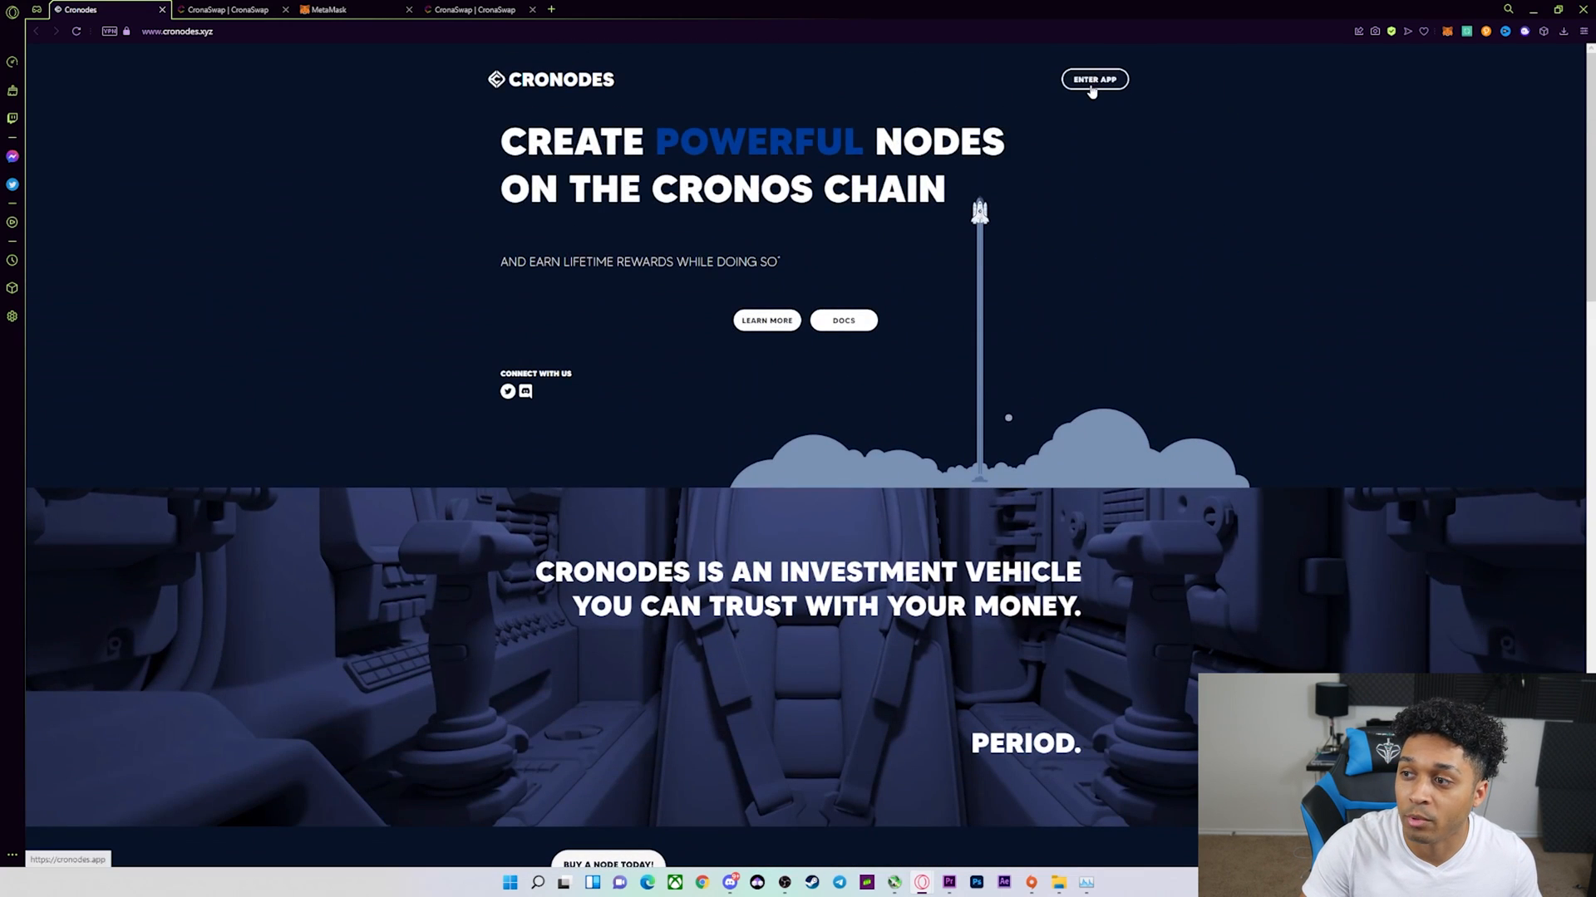
{"action": "left_click", "coordinate": [1094, 80]}
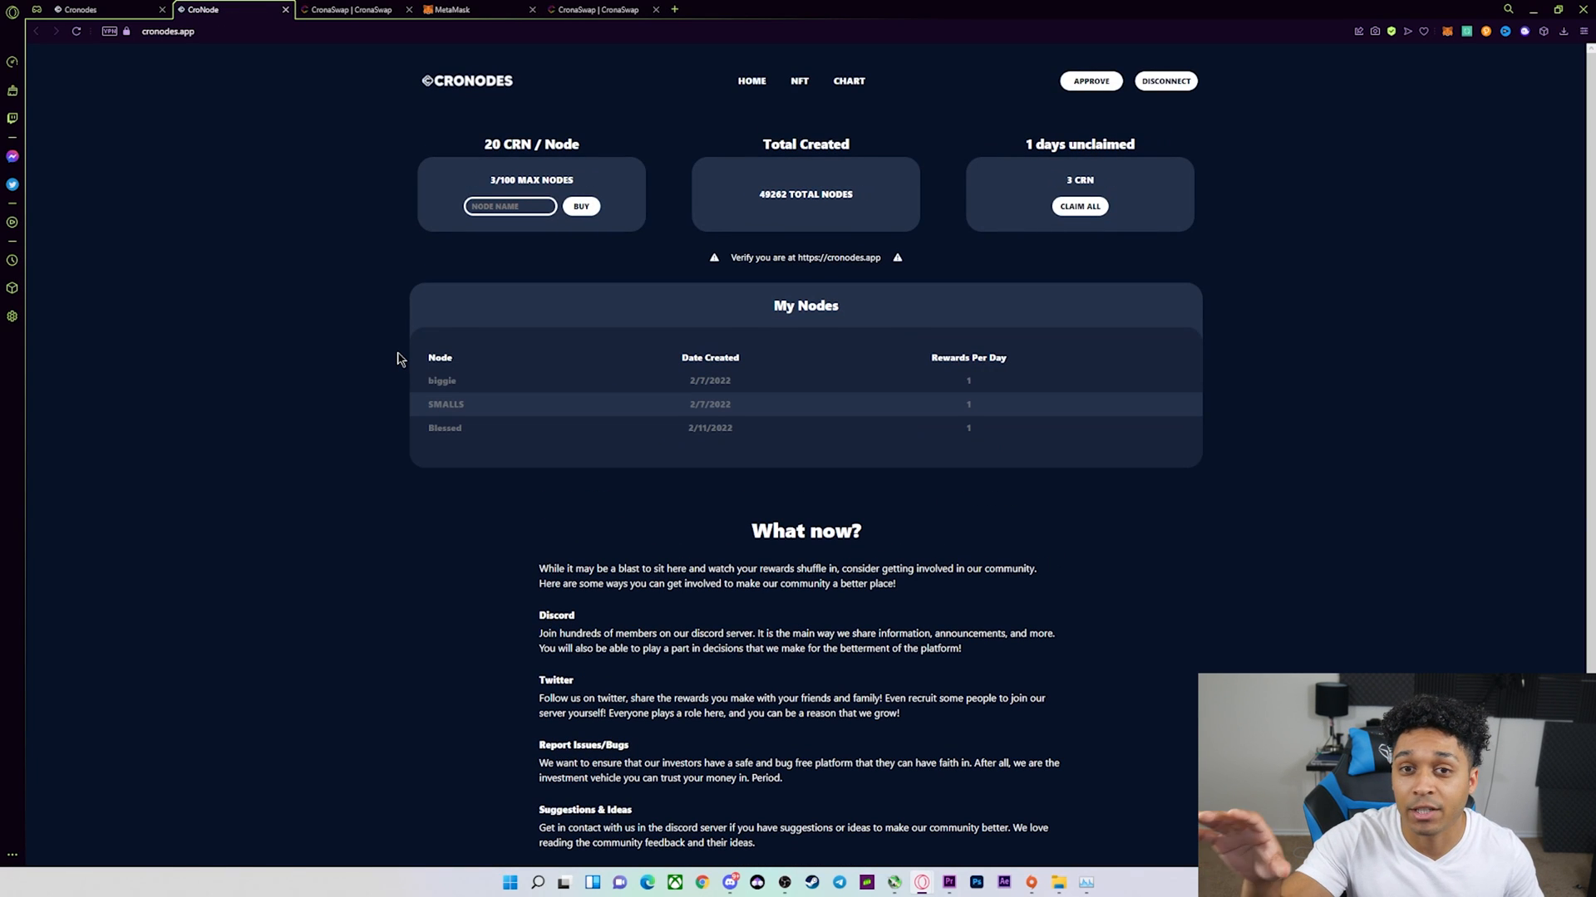
{"action": "mouse_move", "coordinate": [547, 381]}
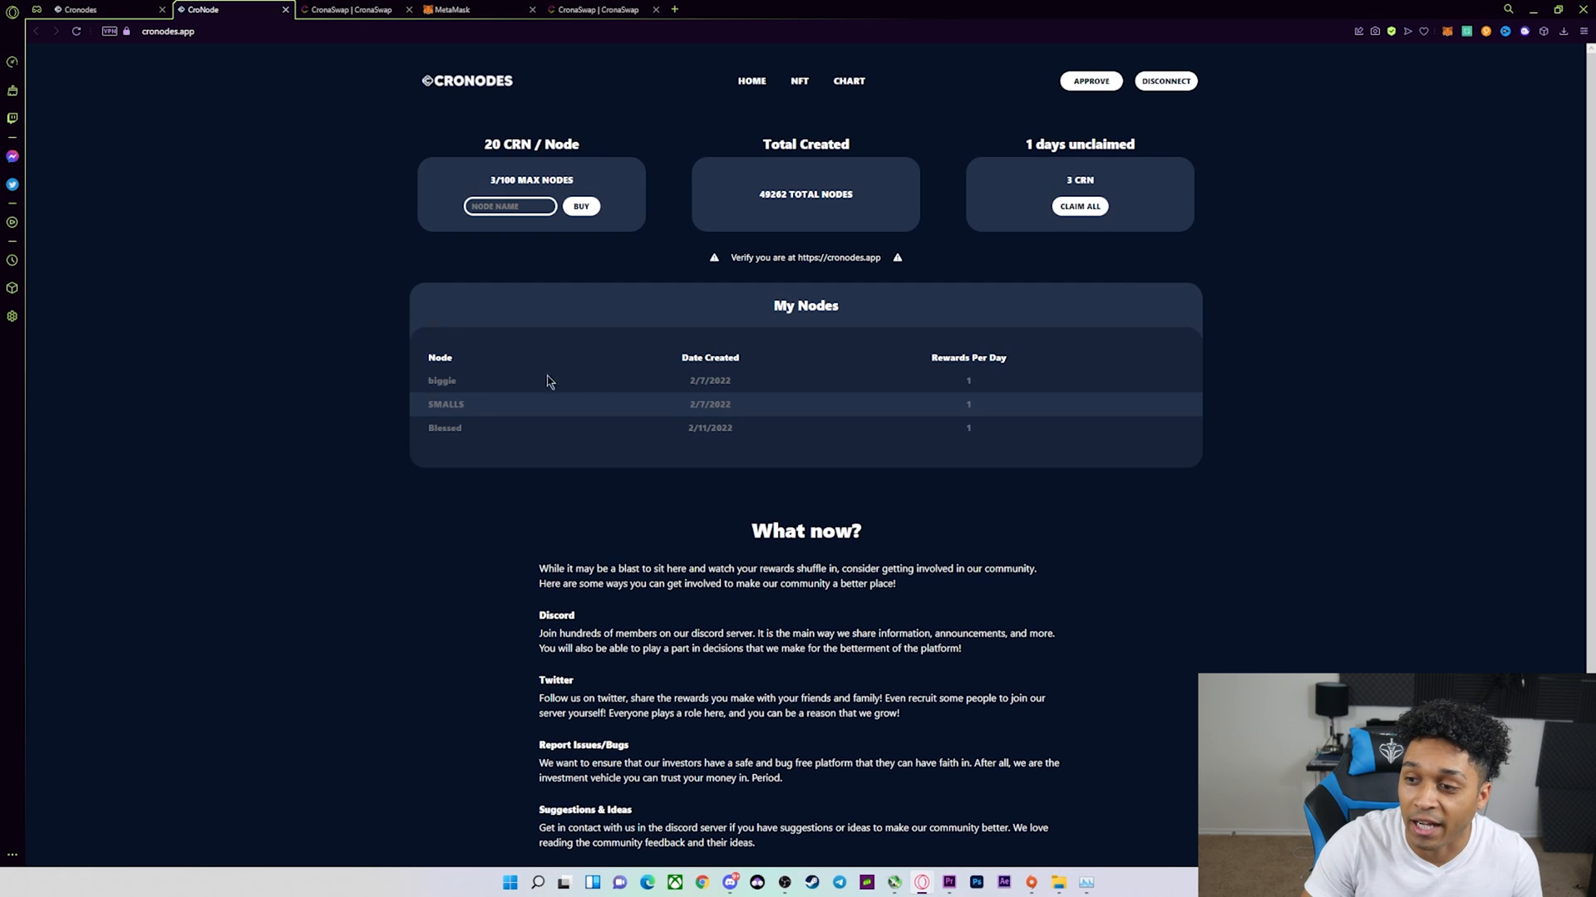
{"action": "mouse_move", "coordinate": [454, 450]}
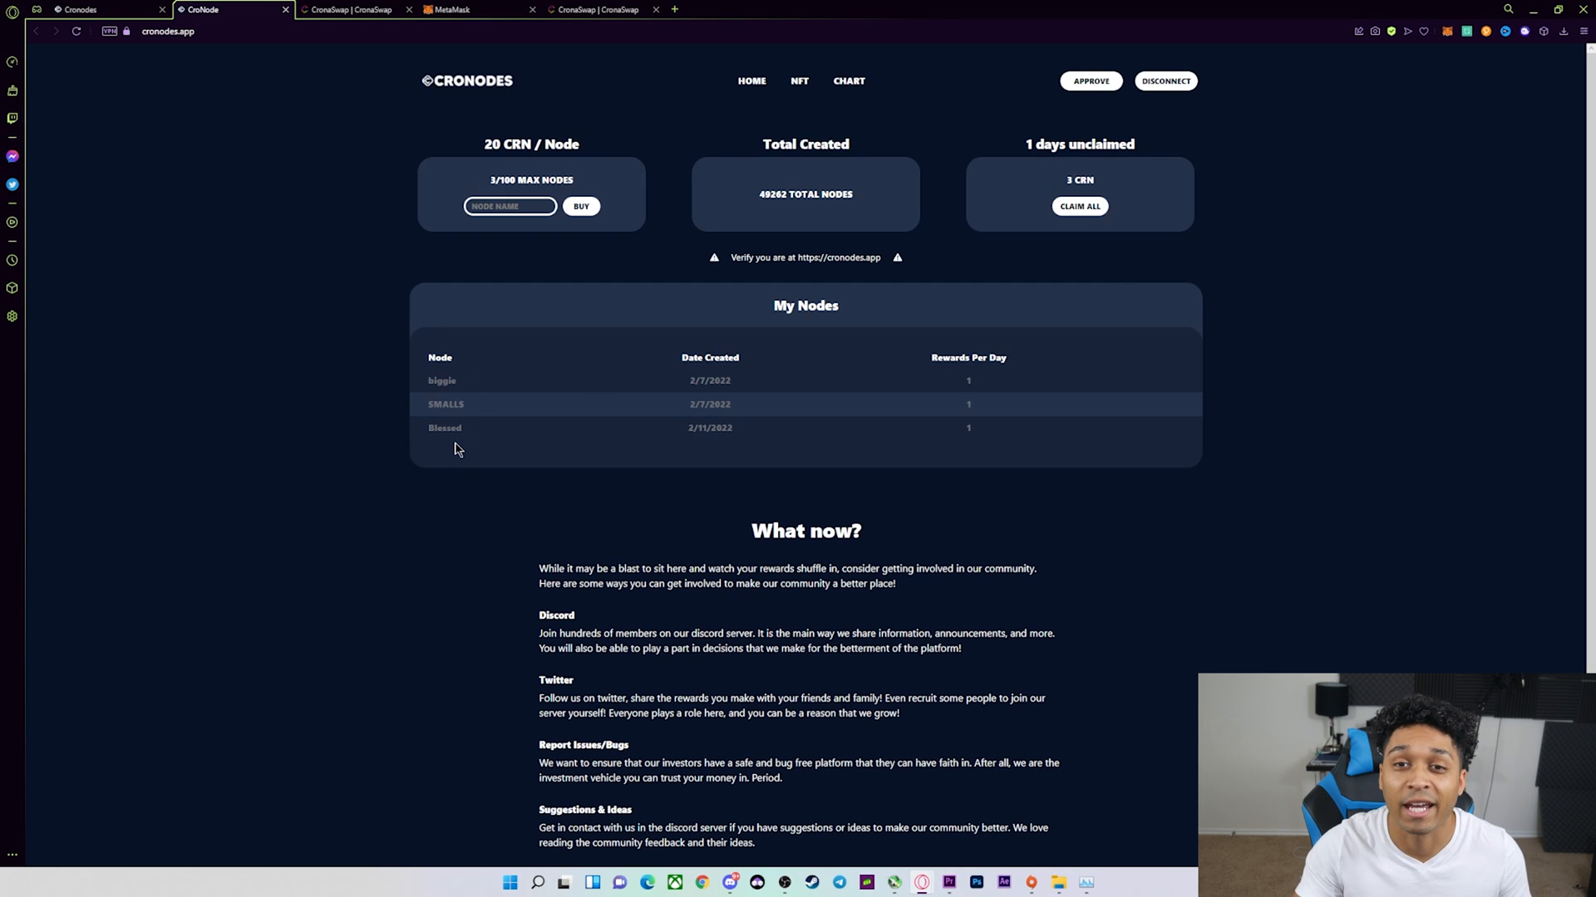
{"action": "mouse_move", "coordinate": [974, 119]}
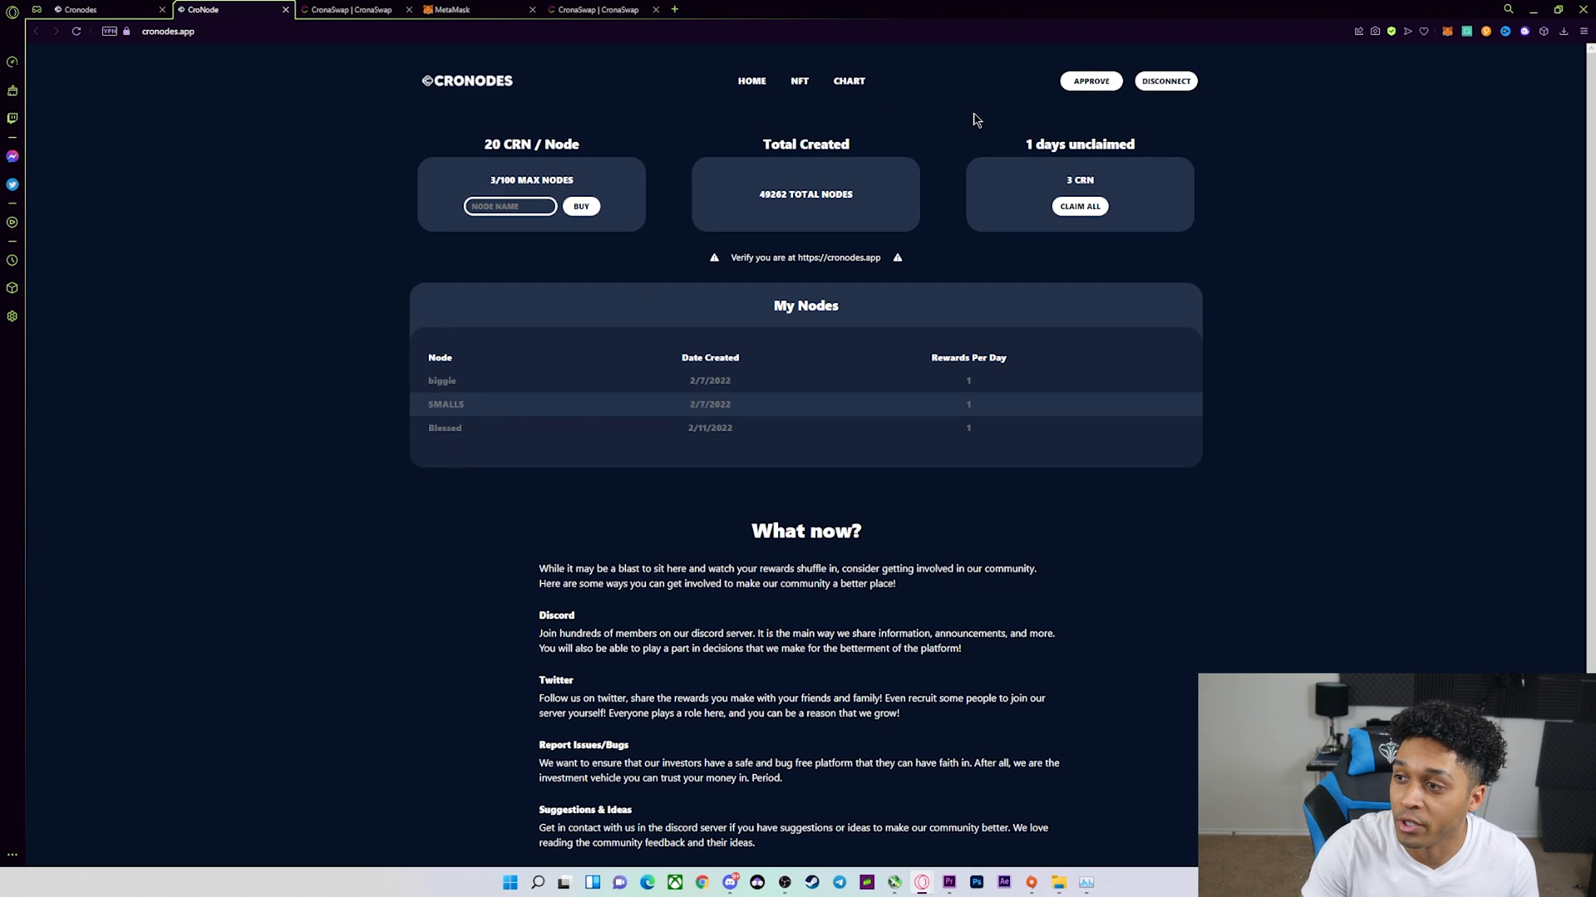
{"action": "mouse_move", "coordinate": [563, 207]}
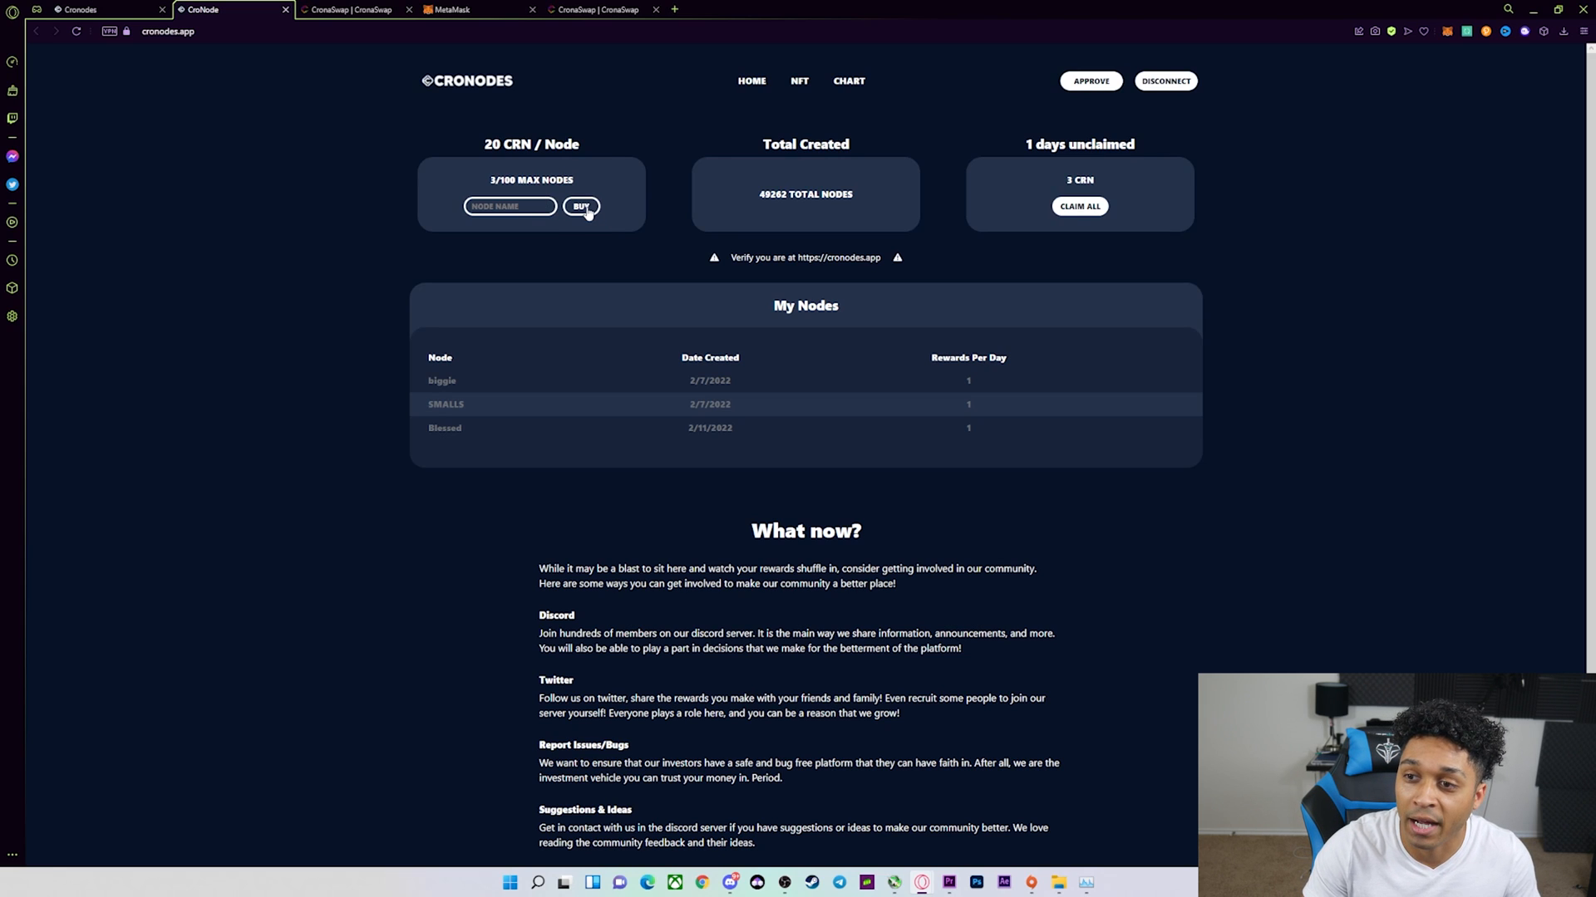
{"action": "double_click", "coordinate": [506, 144]}
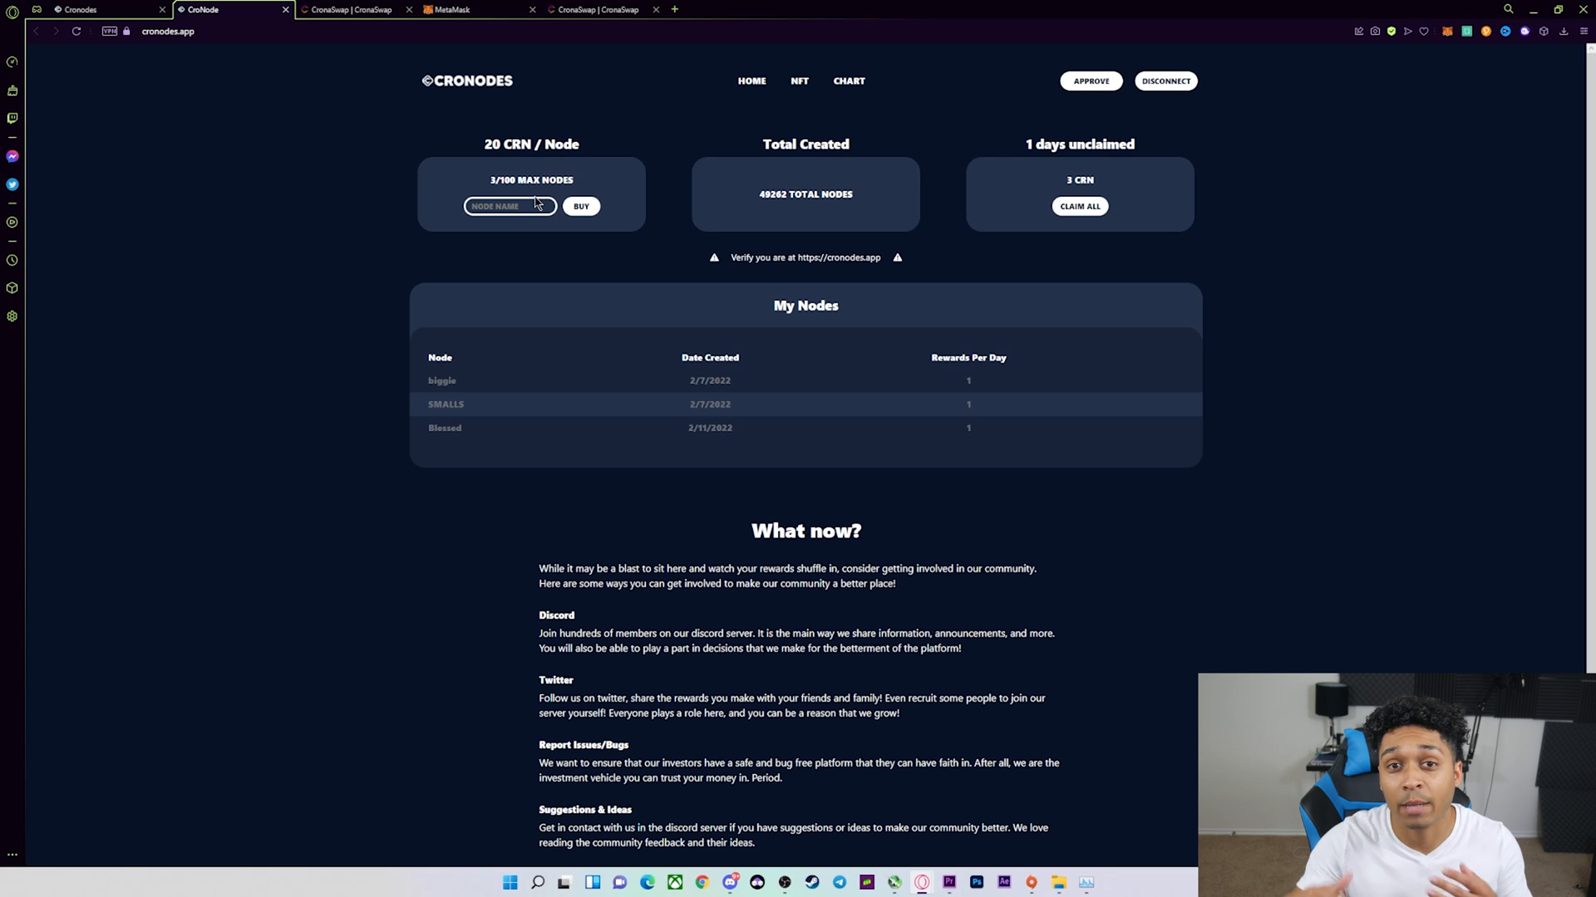
{"action": "mouse_move", "coordinate": [751, 80]}
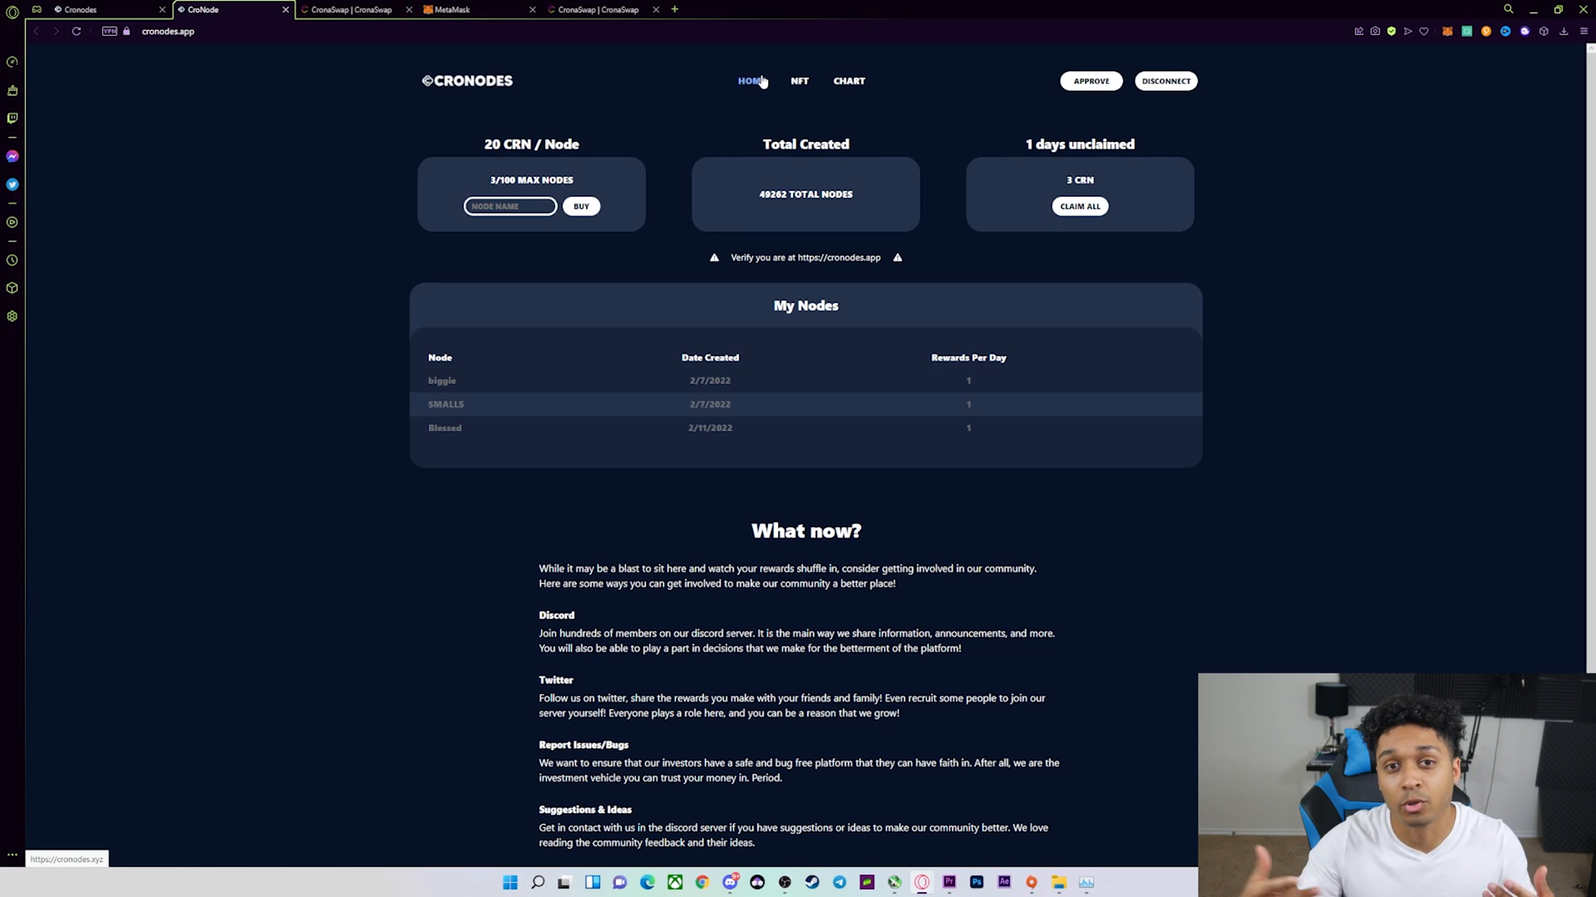
{"action": "mouse_move", "coordinate": [430, 379]}
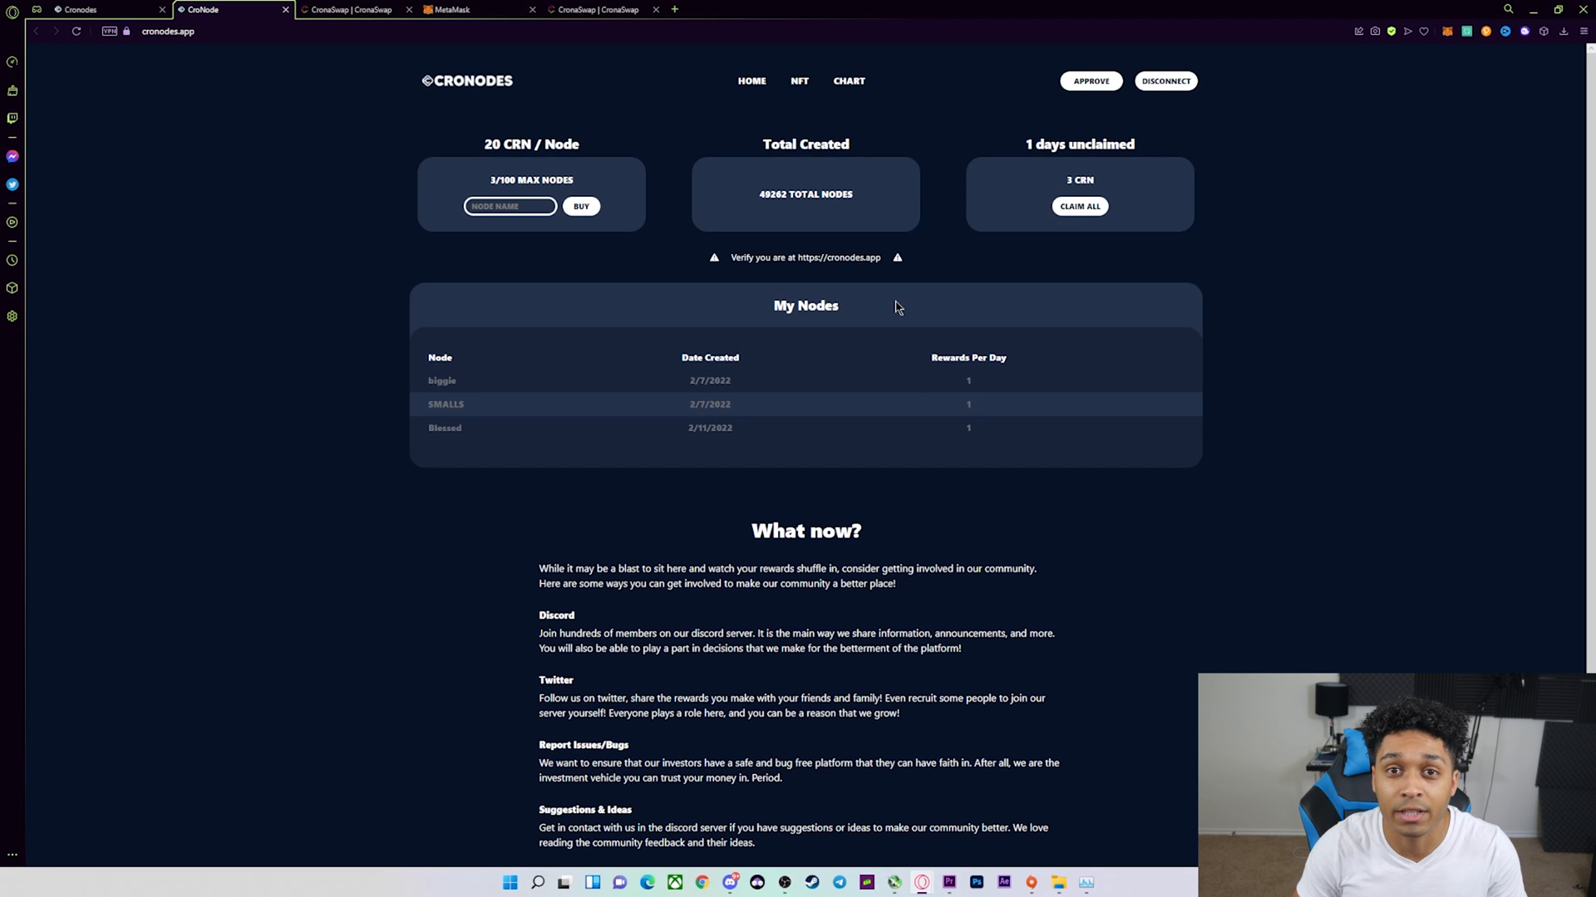
{"action": "mouse_move", "coordinate": [1038, 201]}
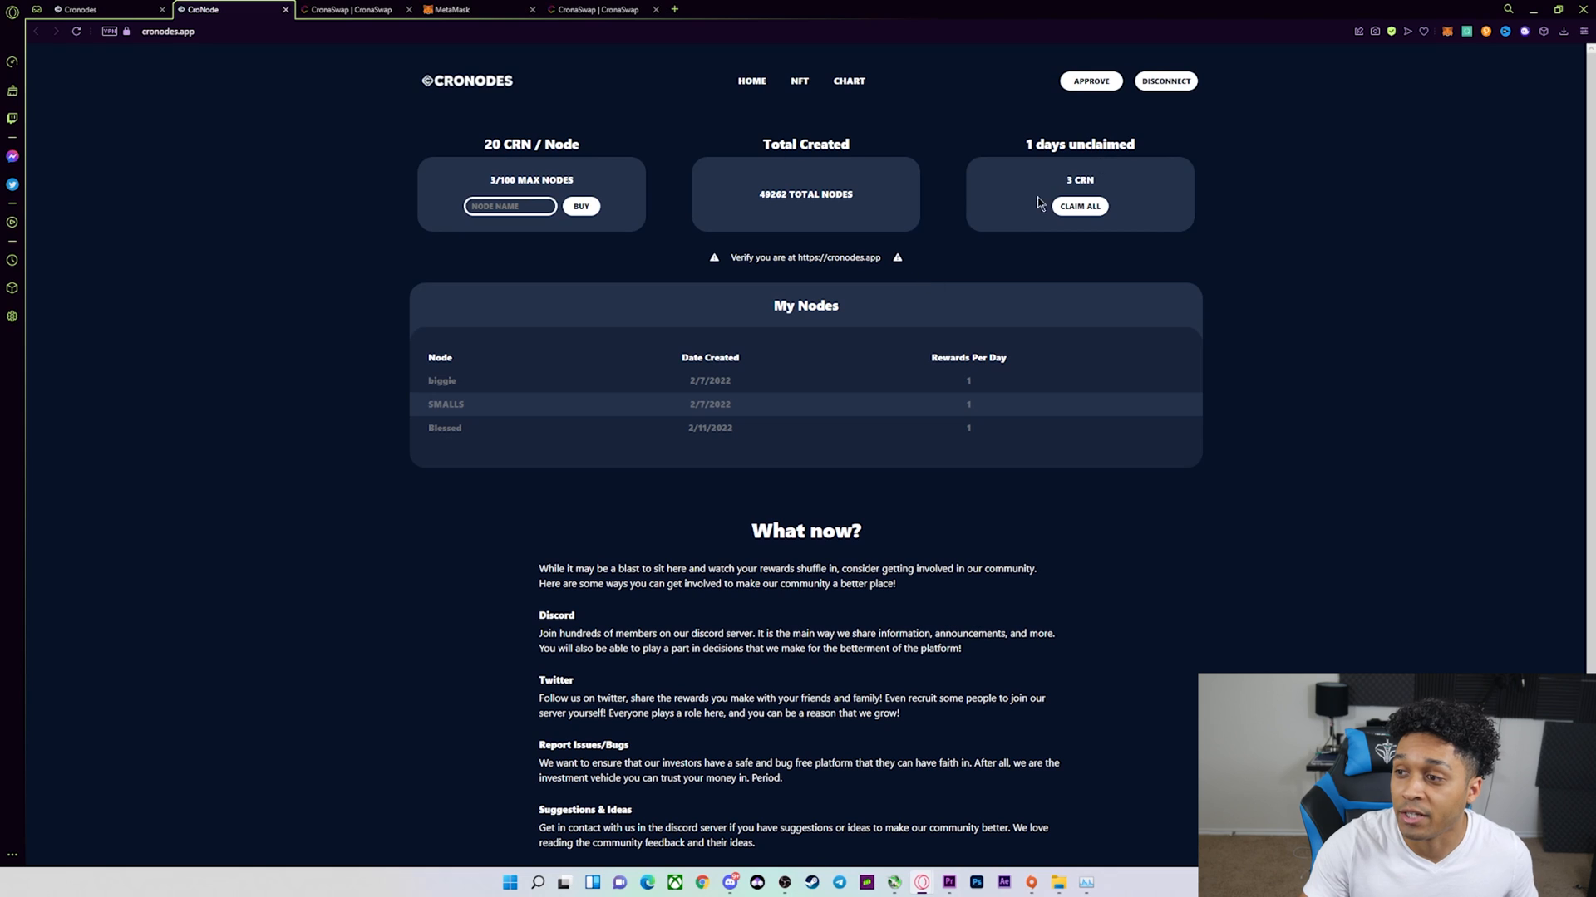
{"action": "mouse_move", "coordinate": [1074, 230]}
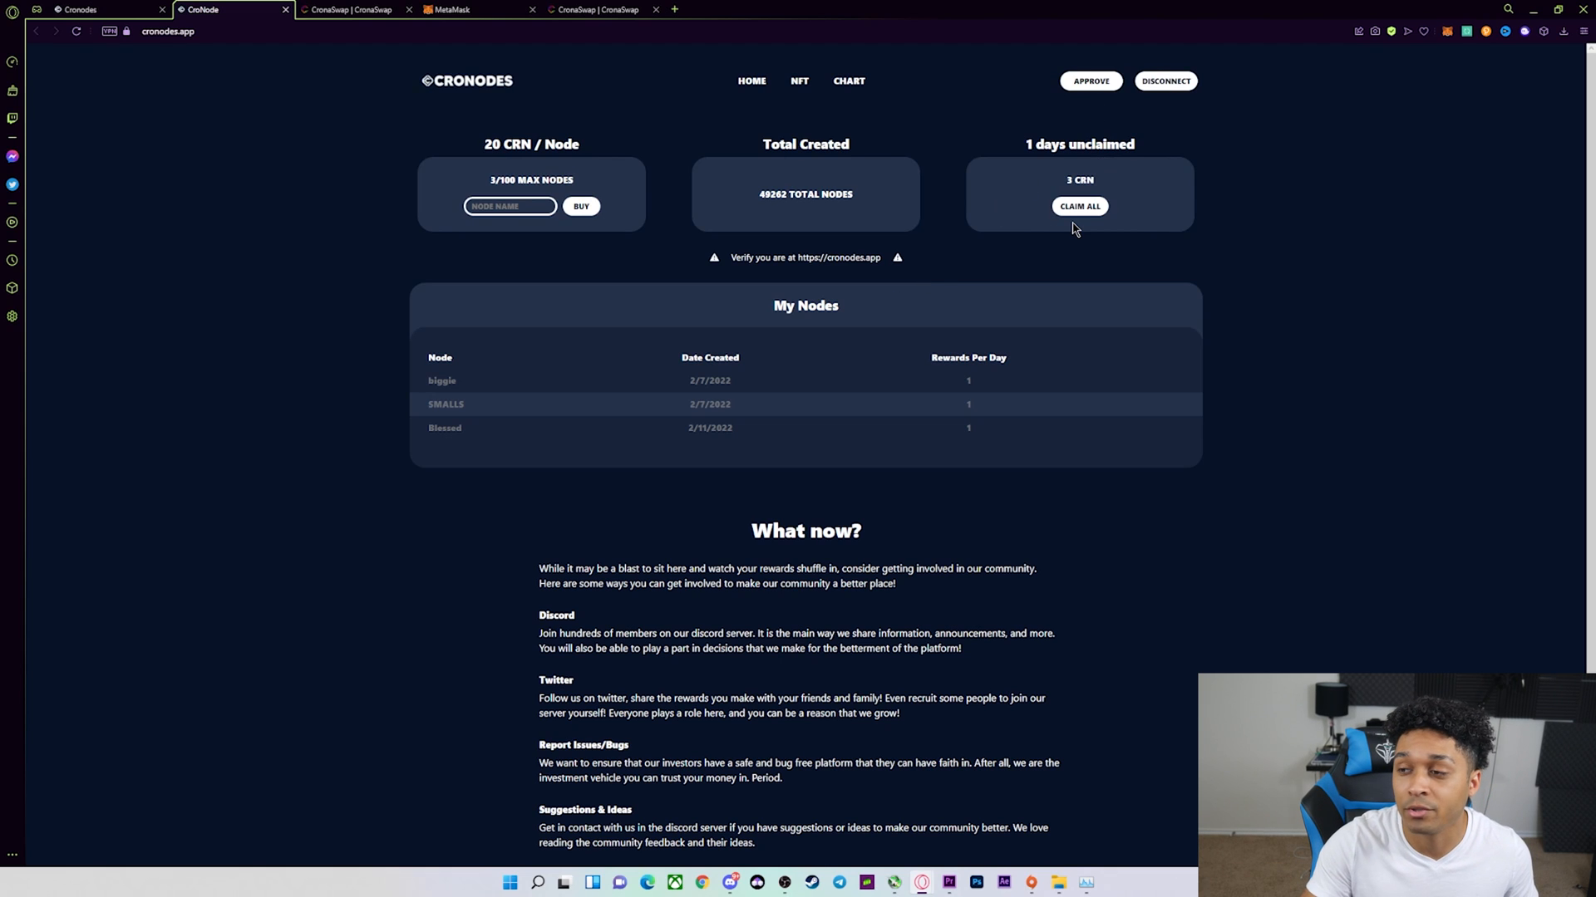
{"action": "mouse_move", "coordinate": [1066, 188]}
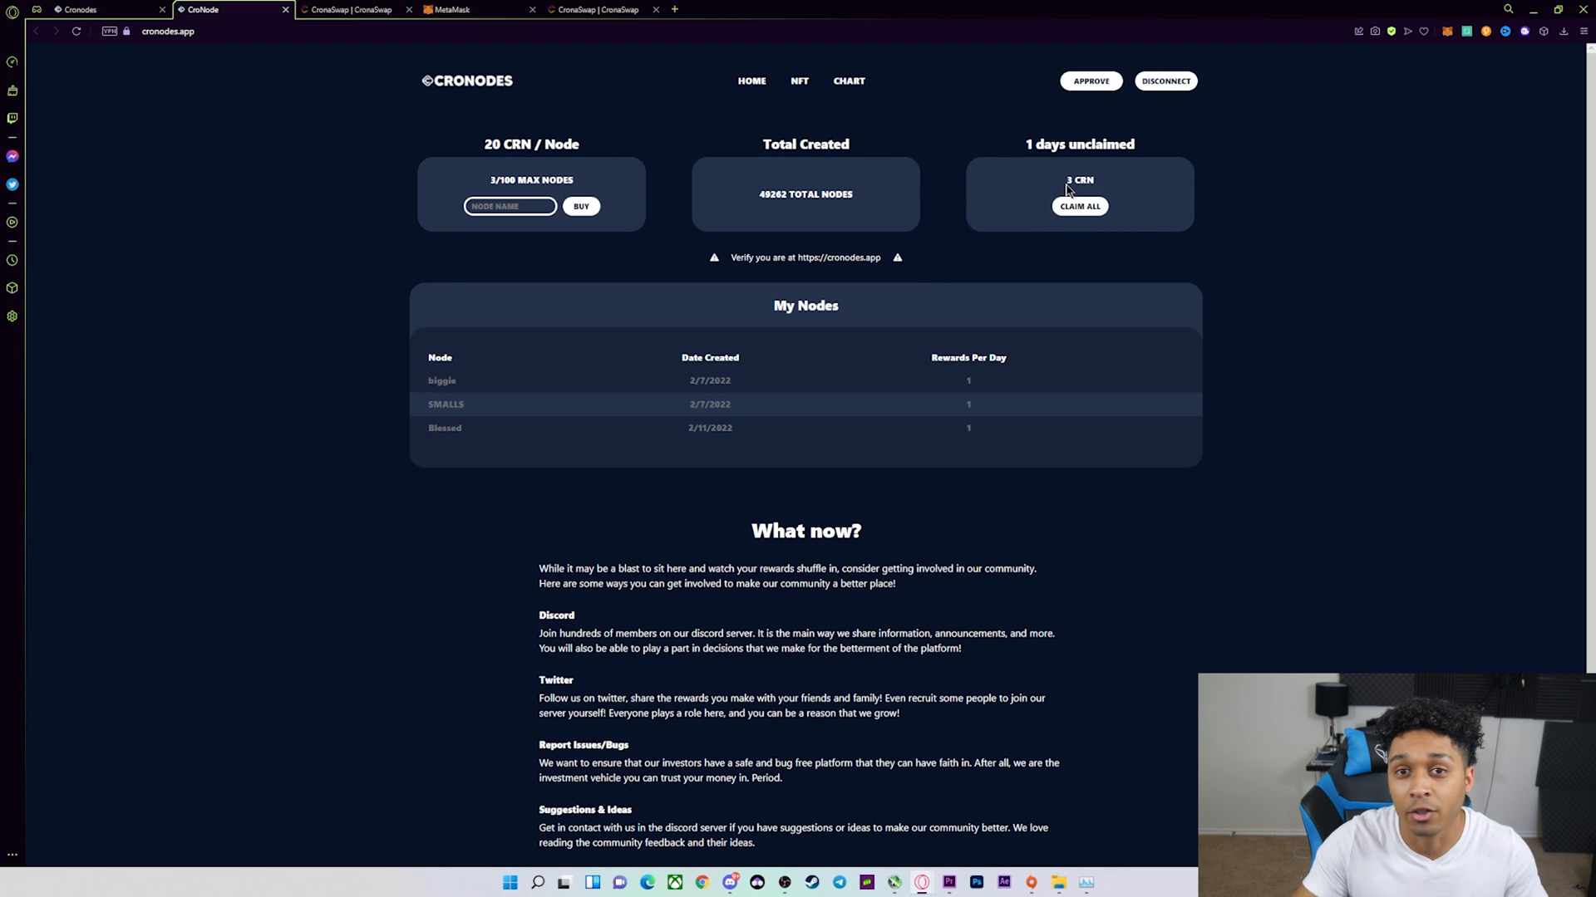